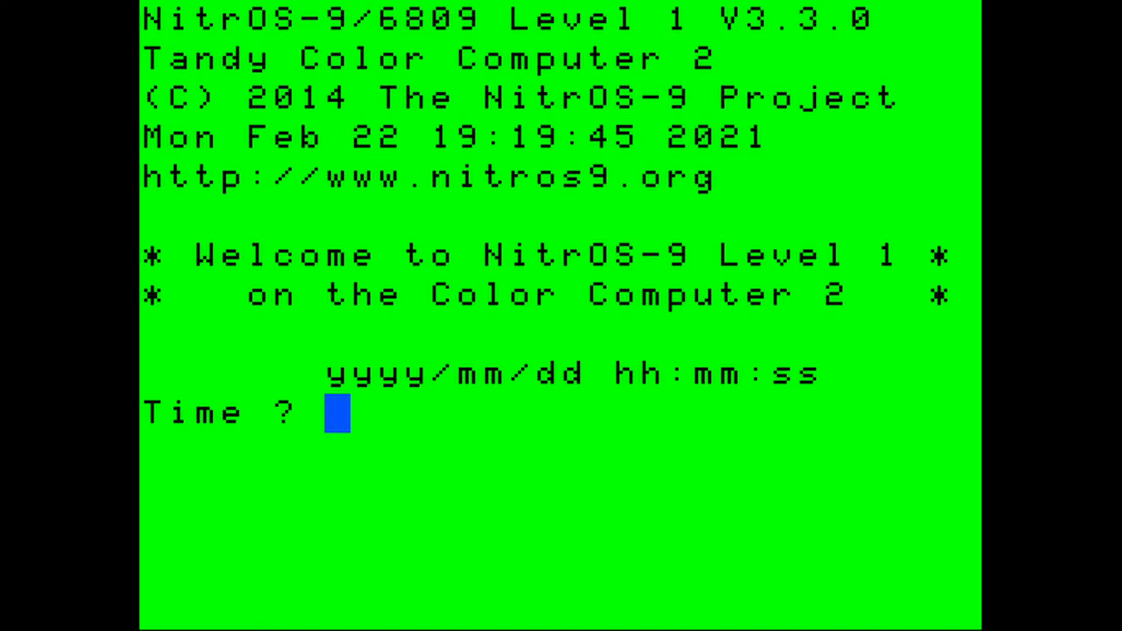
- Keep 512 K memory and the Motorola MC6809 in VCC's CPU settings and confirm
{"action": "left_click", "coordinate": [372, 170]}
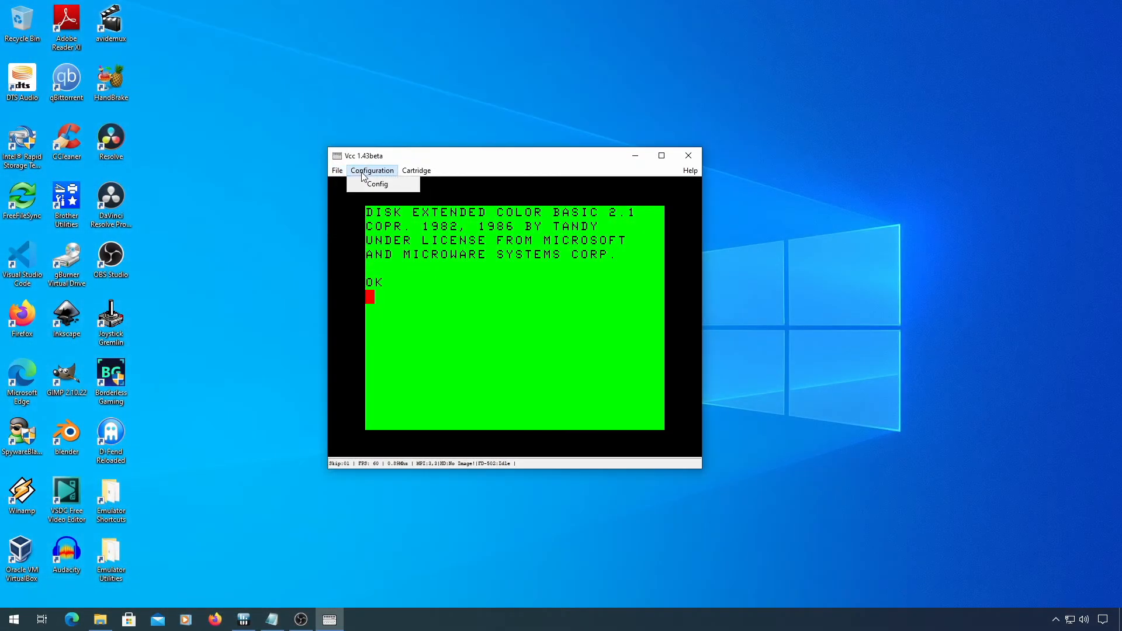
{"action": "left_click", "coordinate": [378, 184]}
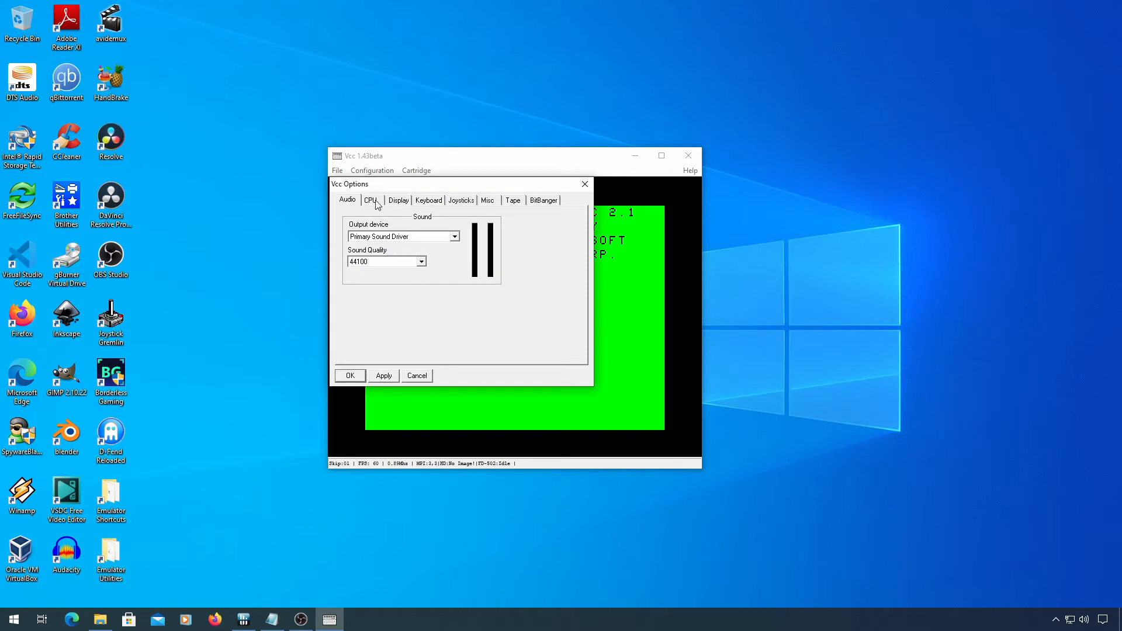
{"action": "left_click", "coordinate": [371, 200]}
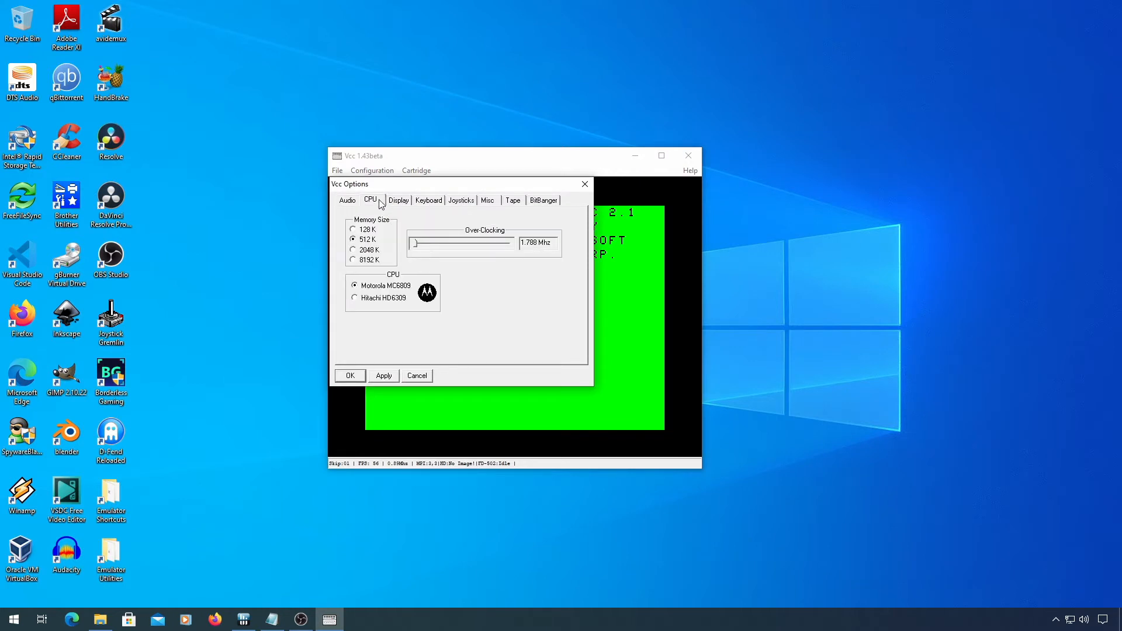
{"action": "mouse_move", "coordinate": [362, 249]}
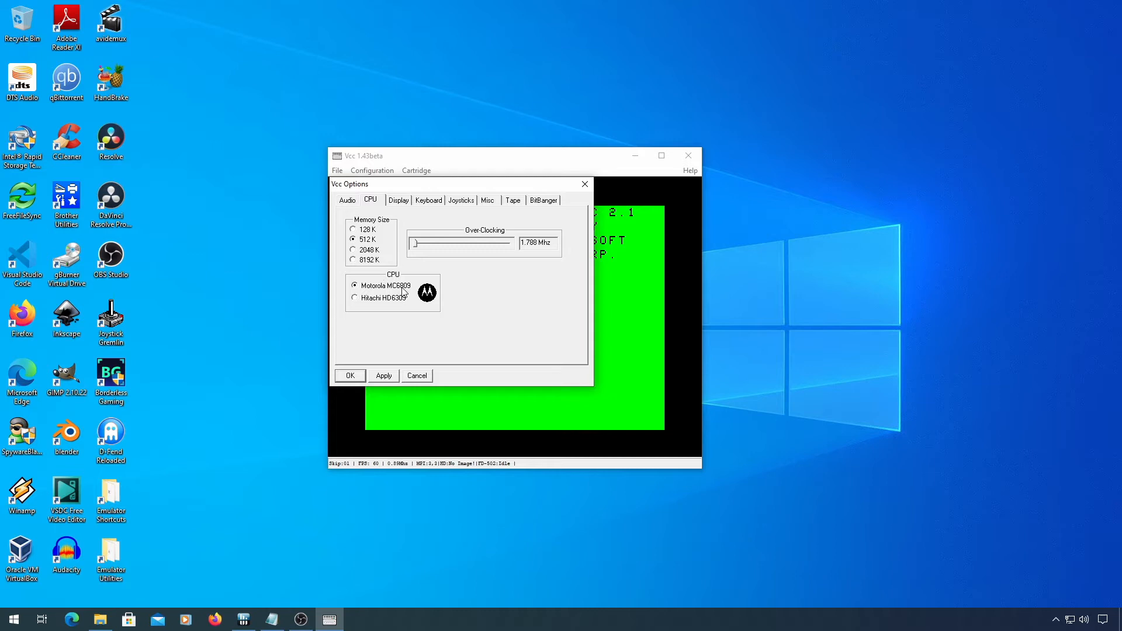
{"action": "left_click", "coordinate": [356, 299]}
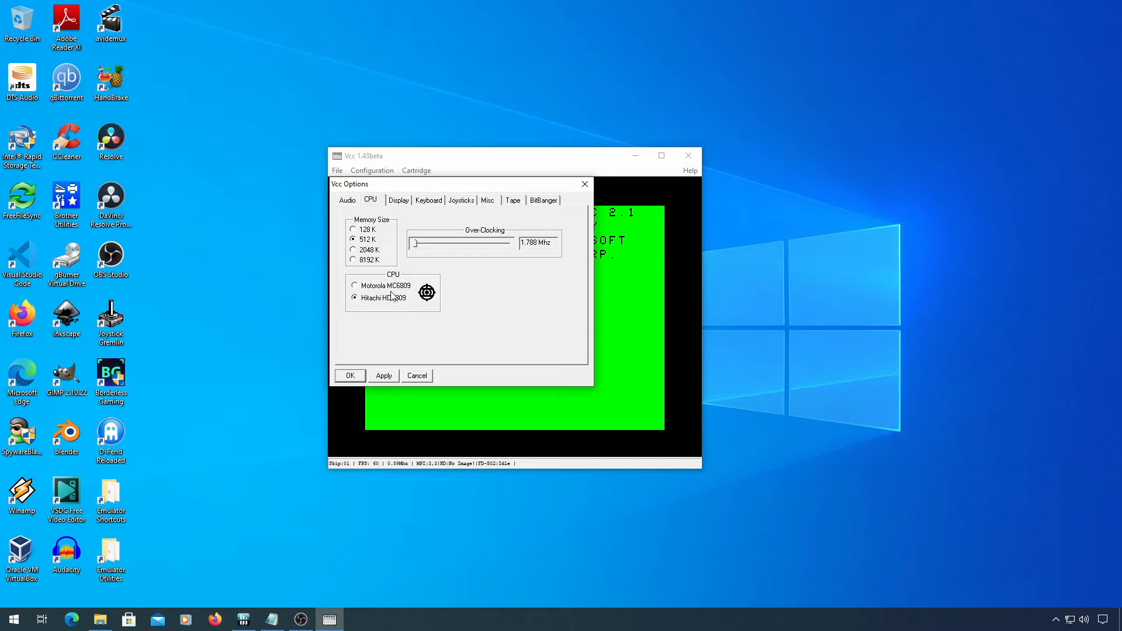
{"action": "left_click", "coordinate": [354, 285]}
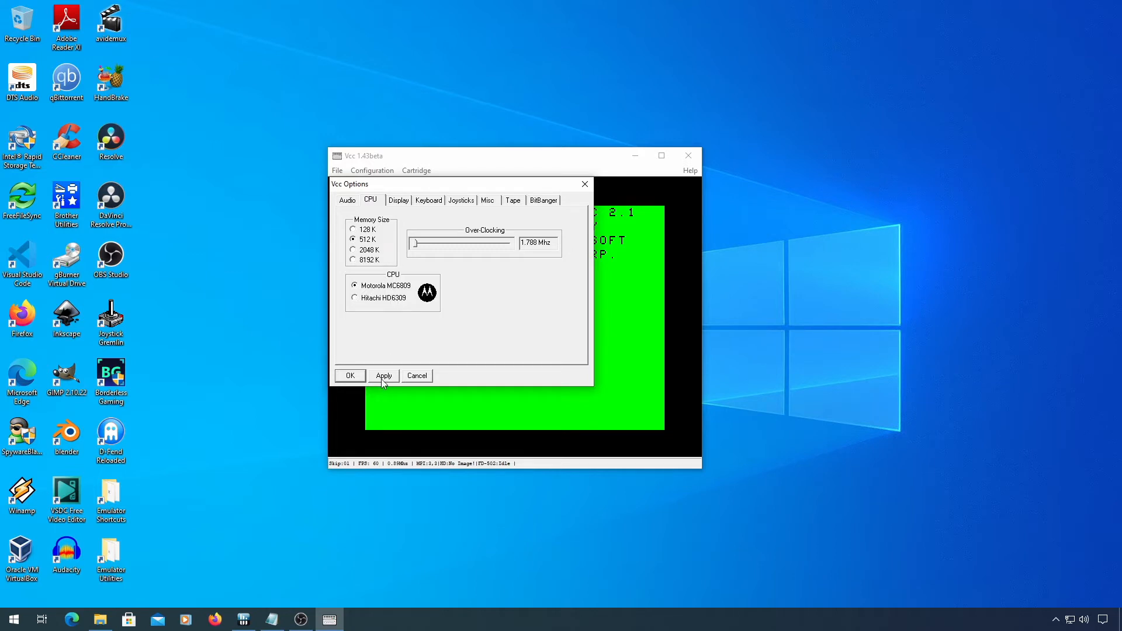
{"action": "left_click", "coordinate": [349, 375]}
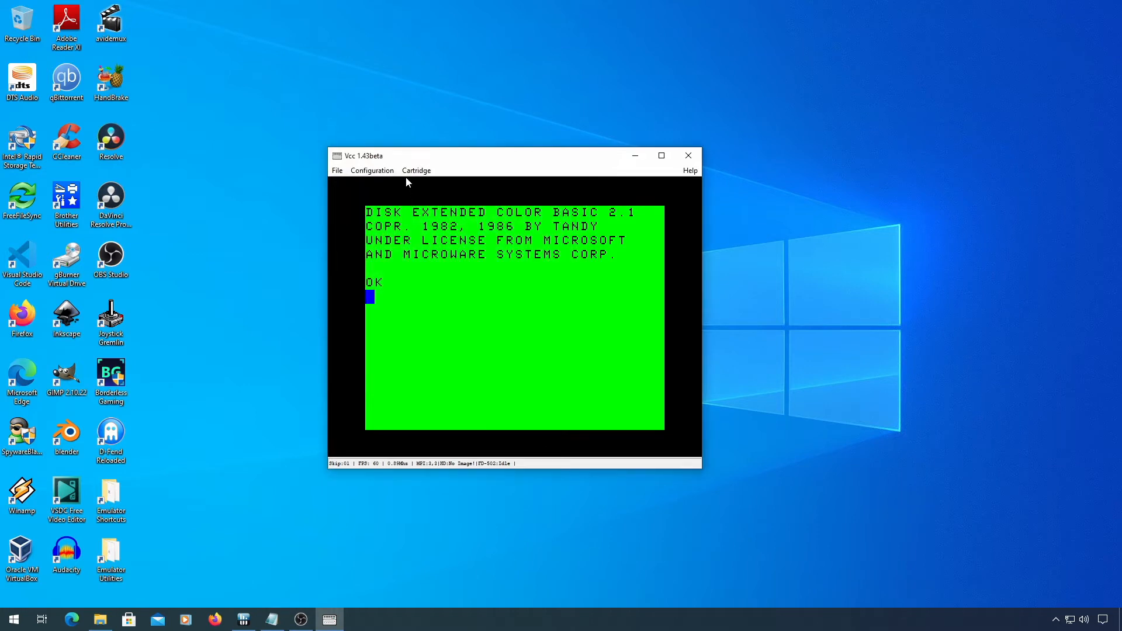
- Set the FD-502 controller to the RGB DOS ROM and hard-reset the emulated CoCo
{"action": "left_click", "coordinate": [416, 170]}
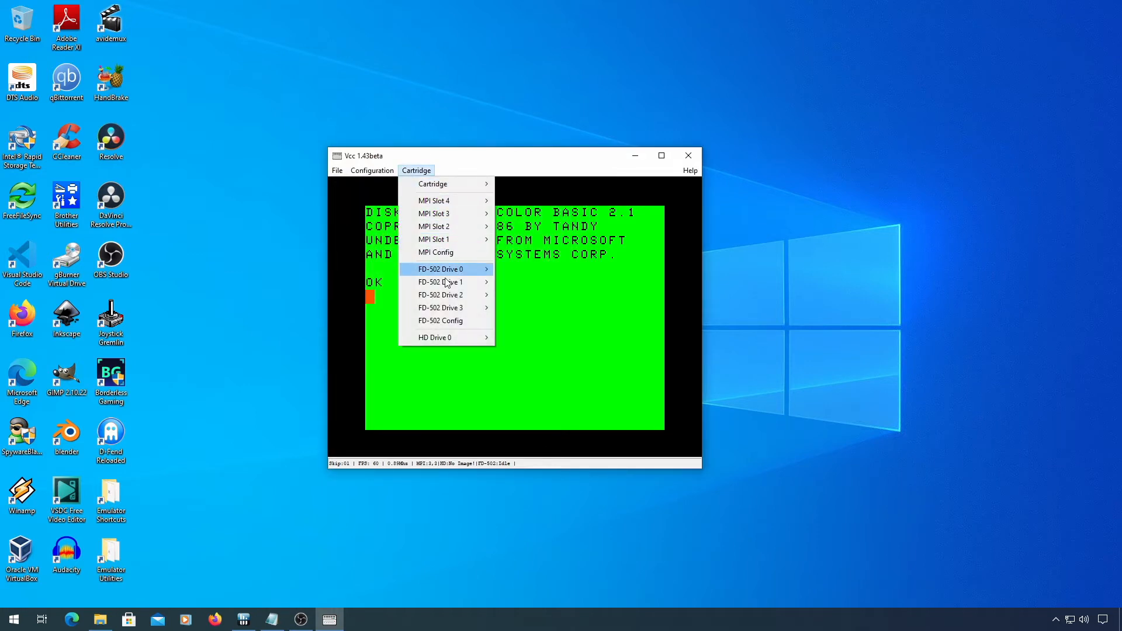
{"action": "mouse_move", "coordinate": [458, 320]}
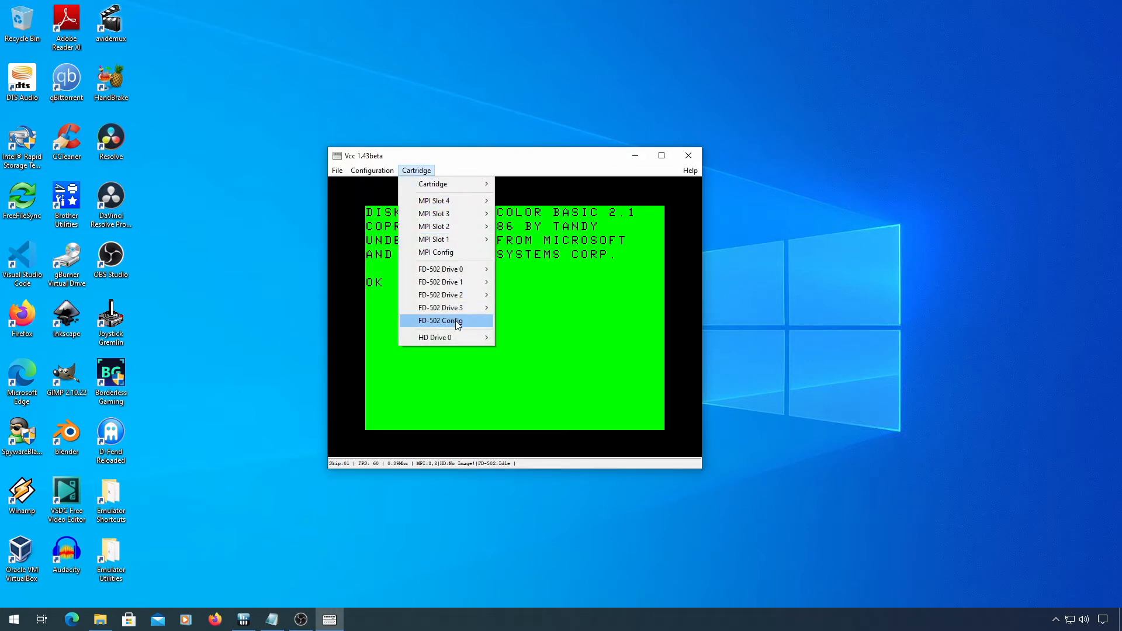
{"action": "left_click", "coordinate": [440, 321]}
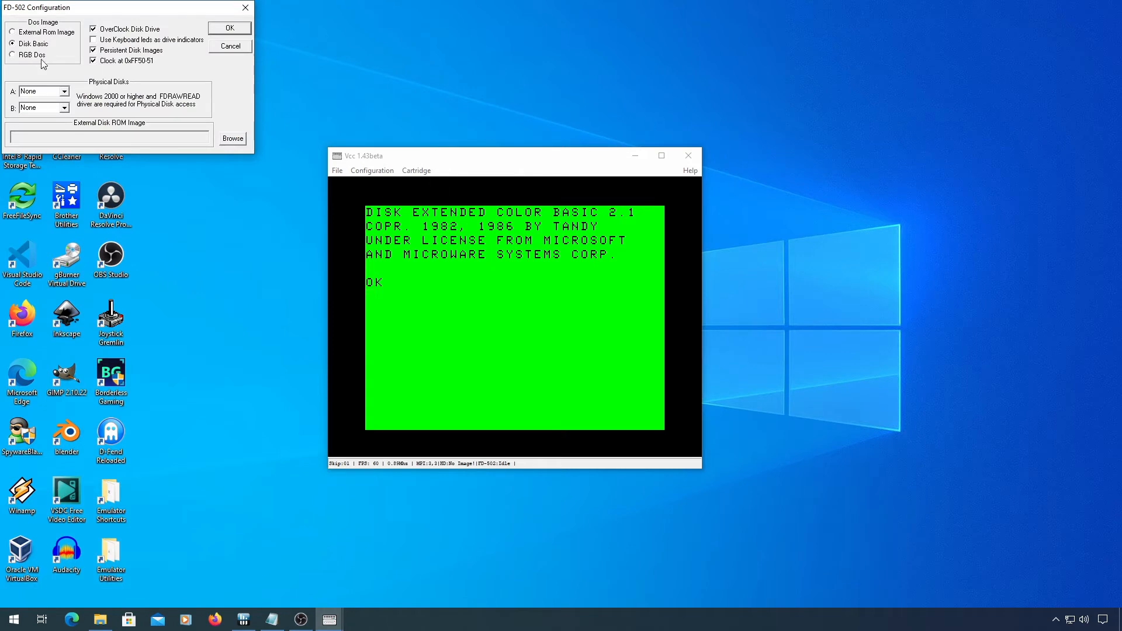
{"action": "left_click", "coordinate": [13, 55]}
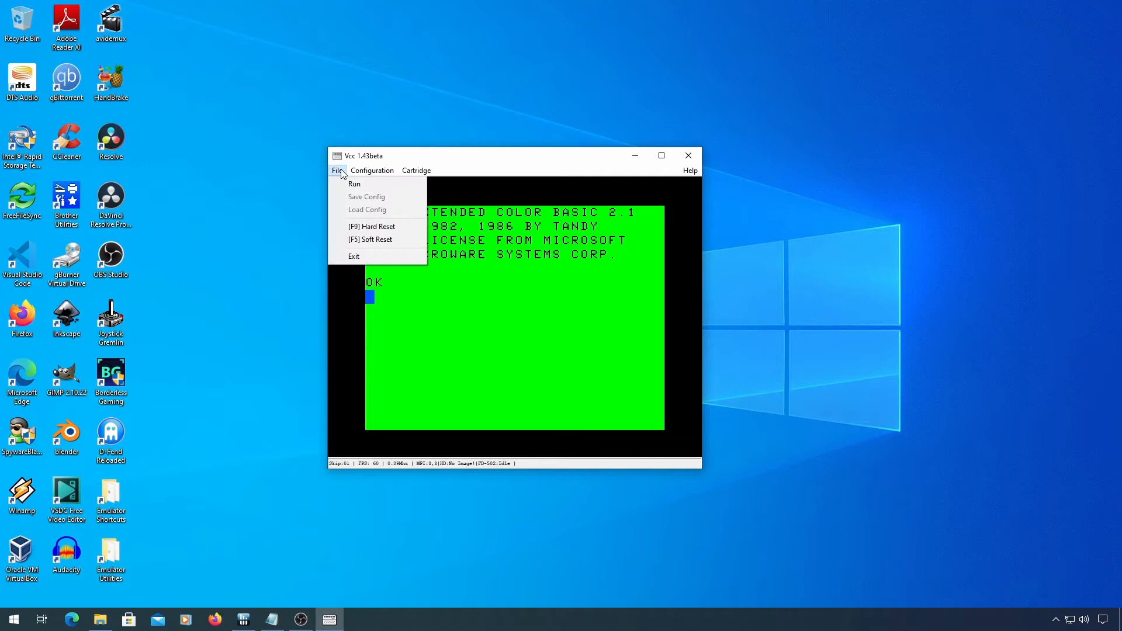
{"action": "left_click", "coordinate": [372, 225]}
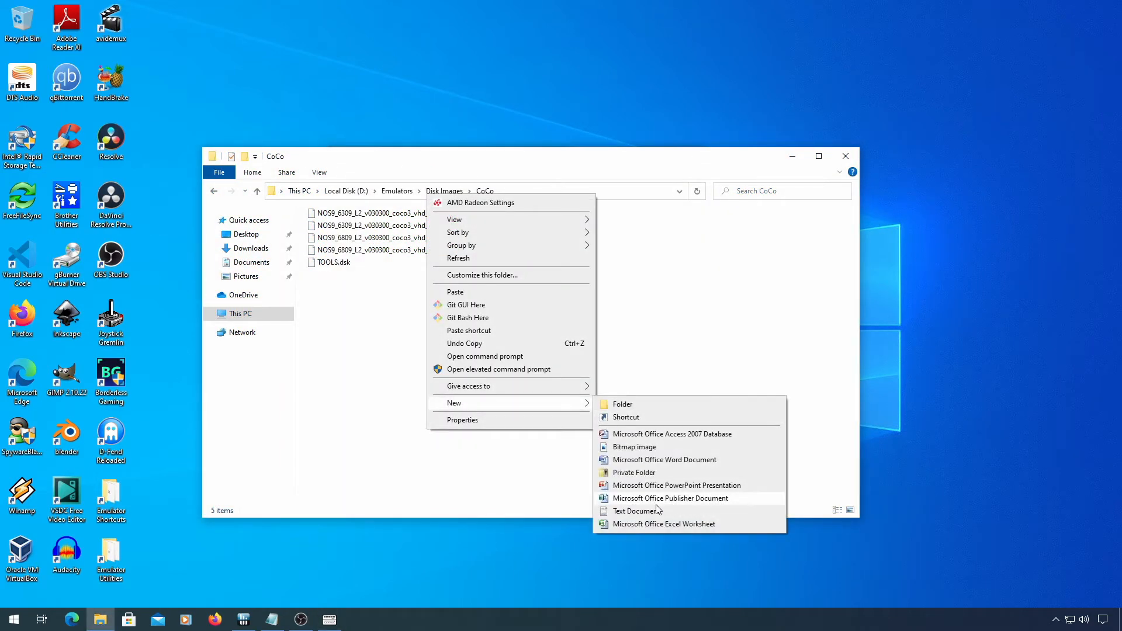
- Create a new empty file in the CoCo folder and name it NitrOS9.vhd
{"action": "left_click", "coordinate": [632, 511]}
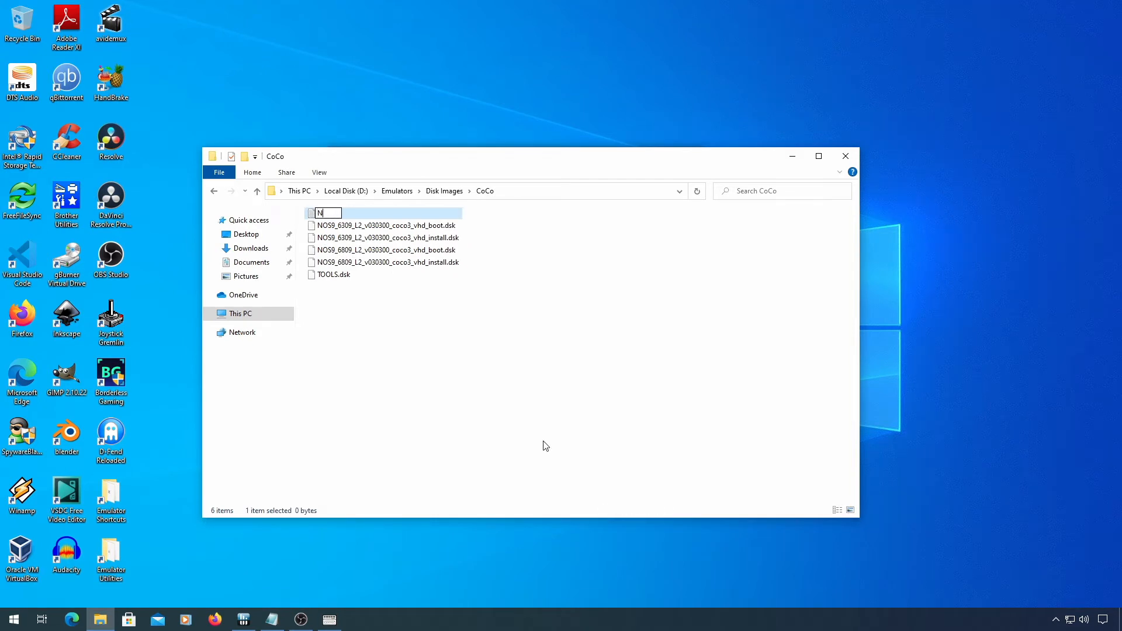
{"action": "type", "text": "NitrOS"}
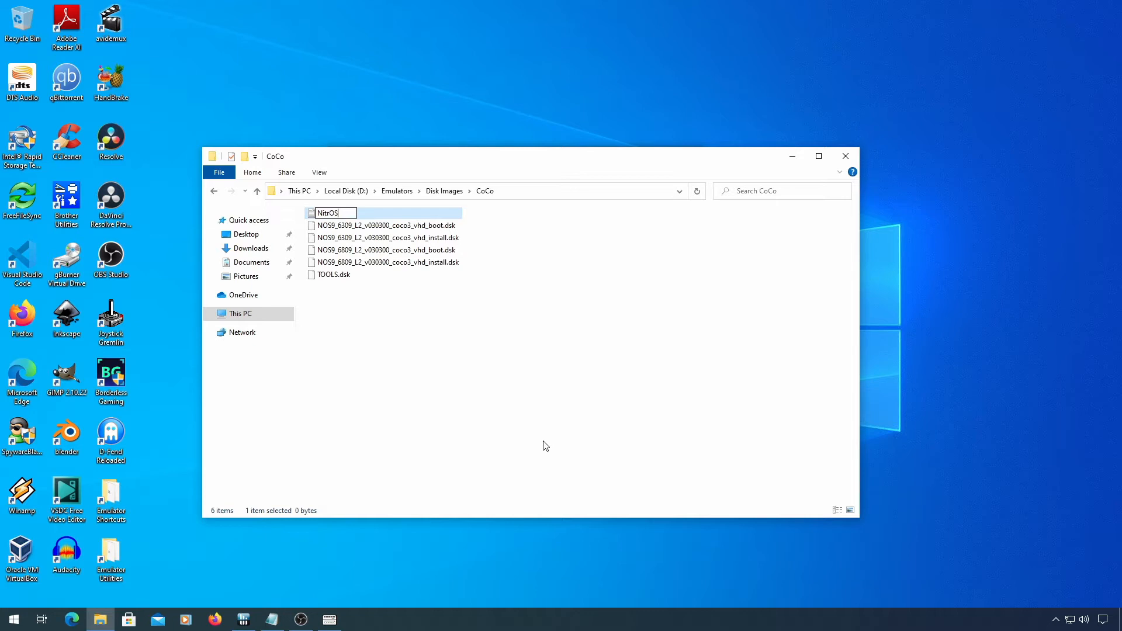
{"action": "type", "text": "9."}
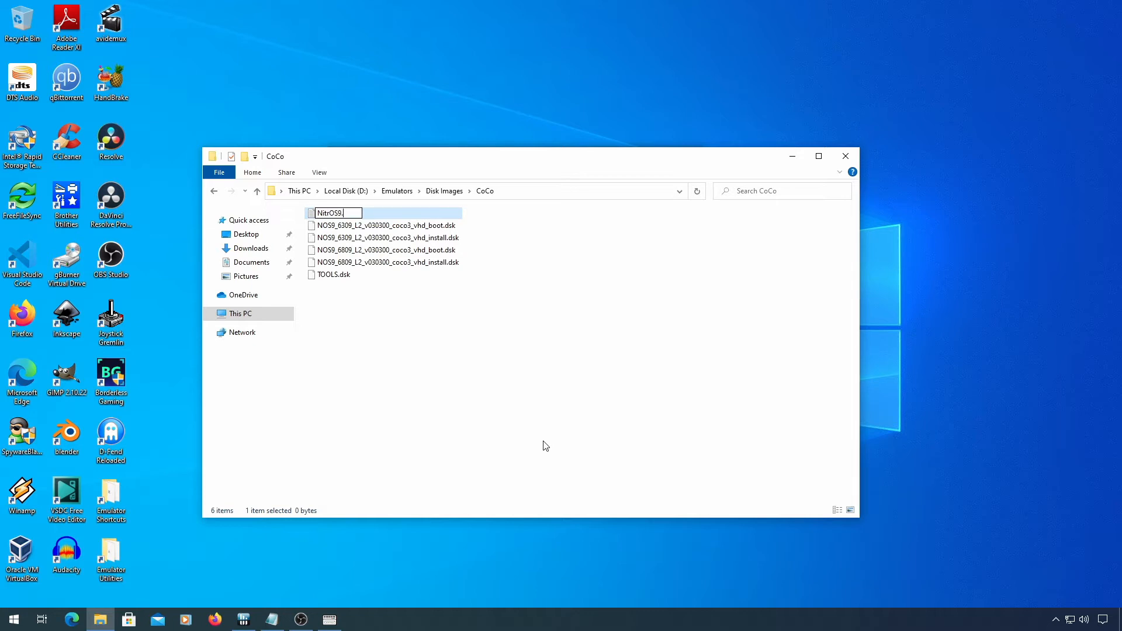
{"action": "type", "text": "vh"}
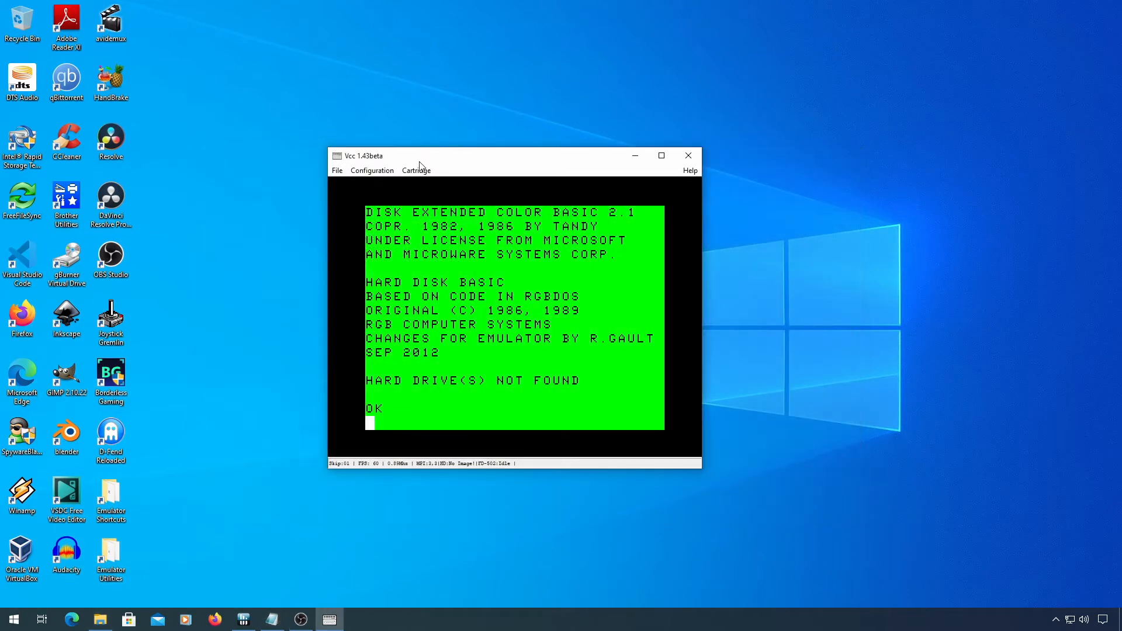
- Mount NitrOS9.vhd as hard drive 0
{"action": "left_click", "coordinate": [416, 171]}
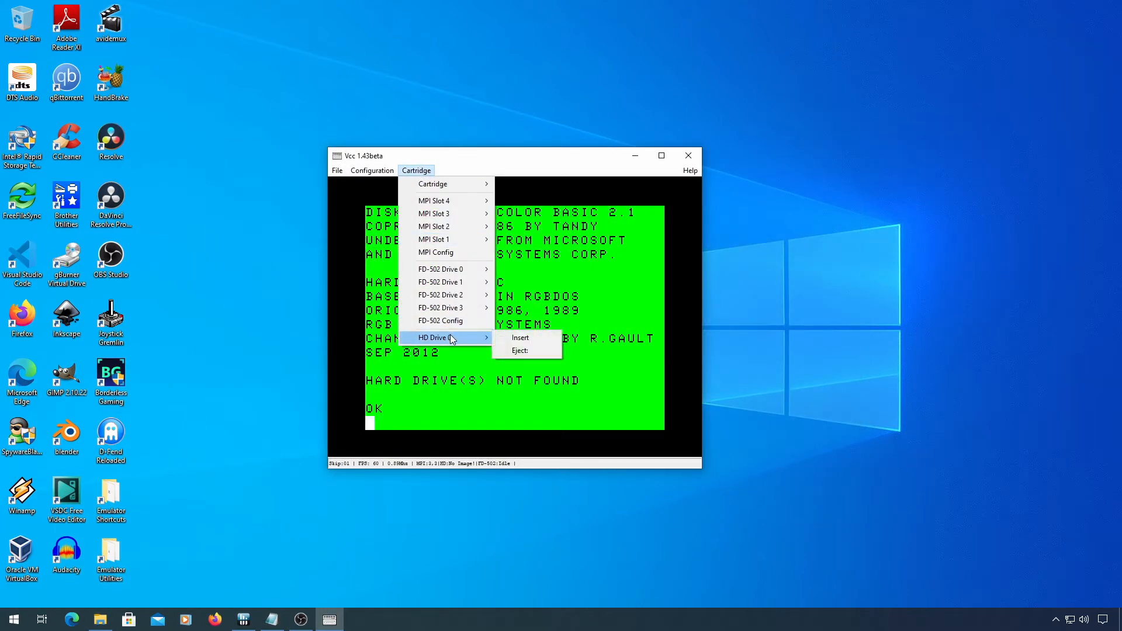
{"action": "left_click", "coordinate": [520, 336]}
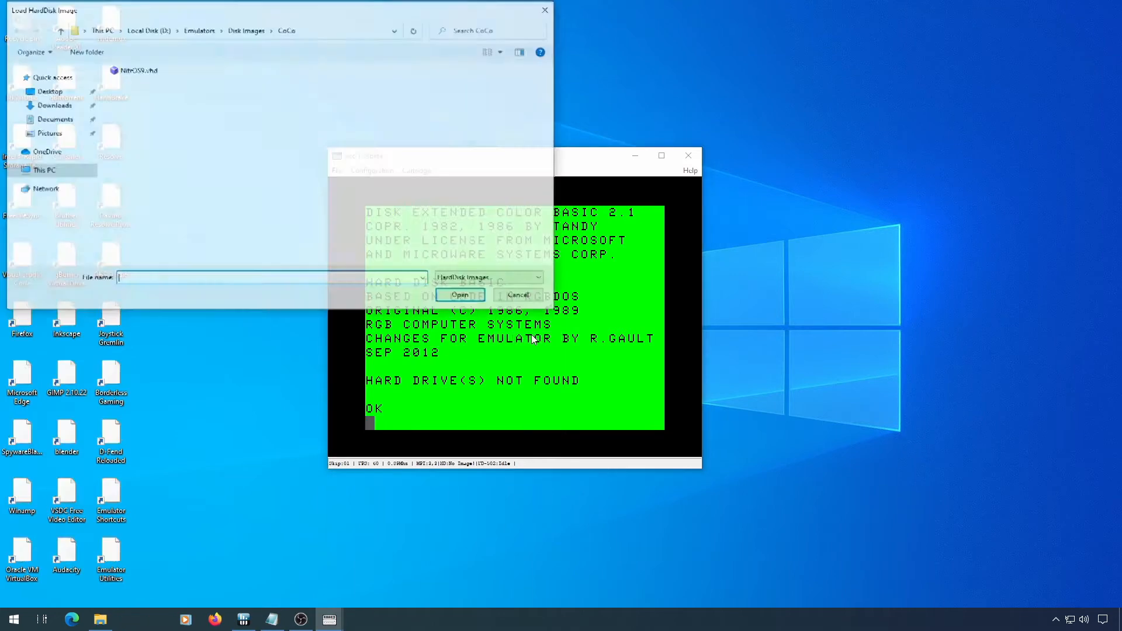
{"action": "left_click", "coordinate": [517, 295]}
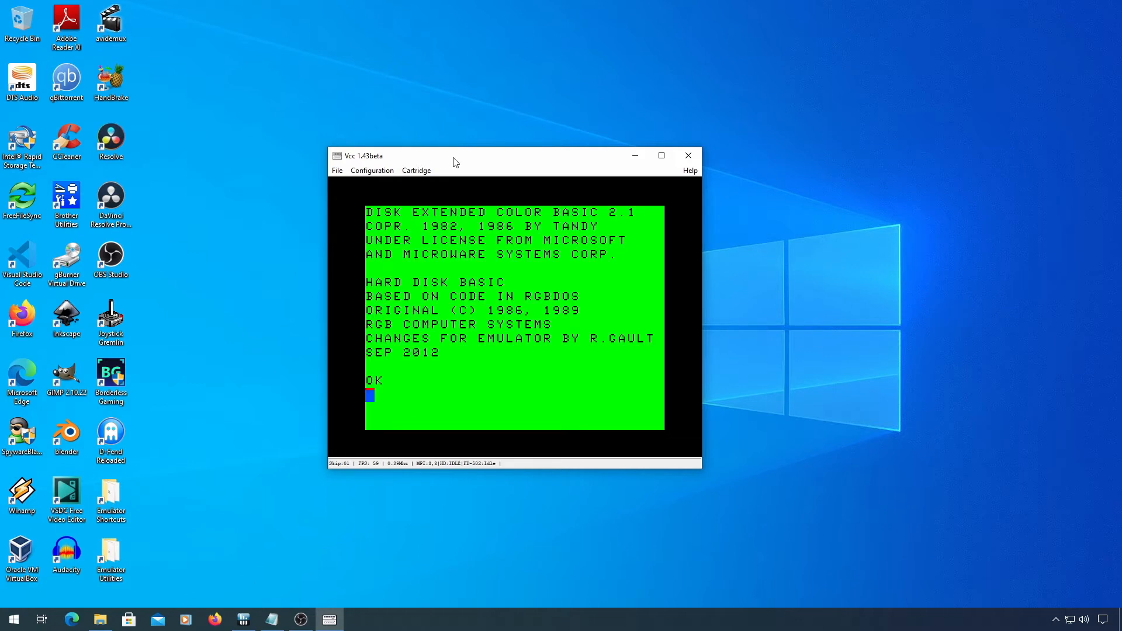
{"action": "mouse_move", "coordinate": [416, 171]}
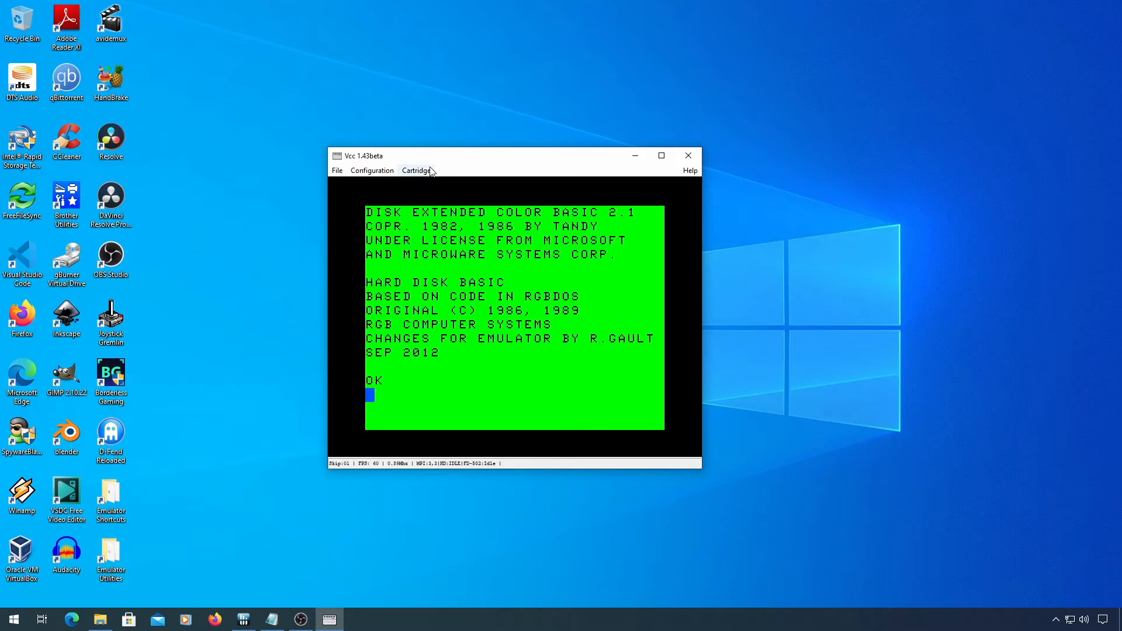
- Insert NOS9_6809_L2_v030300_coco3_vhd_install.dsk into floppy drive 0
{"action": "left_click", "coordinate": [416, 170]}
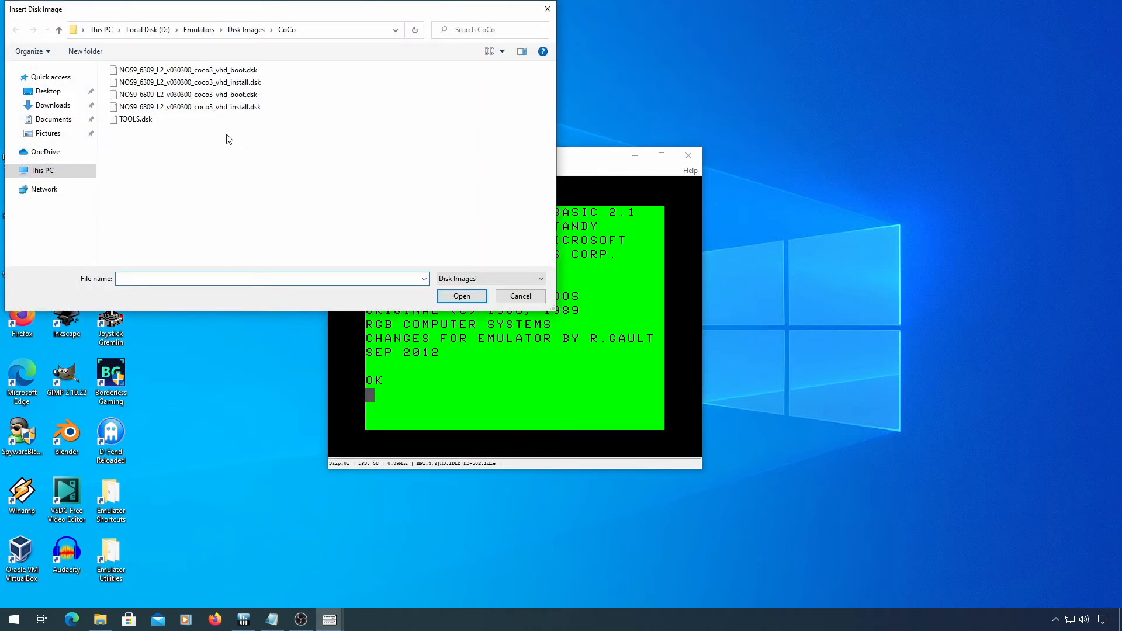
{"action": "mouse_move", "coordinate": [190, 106]}
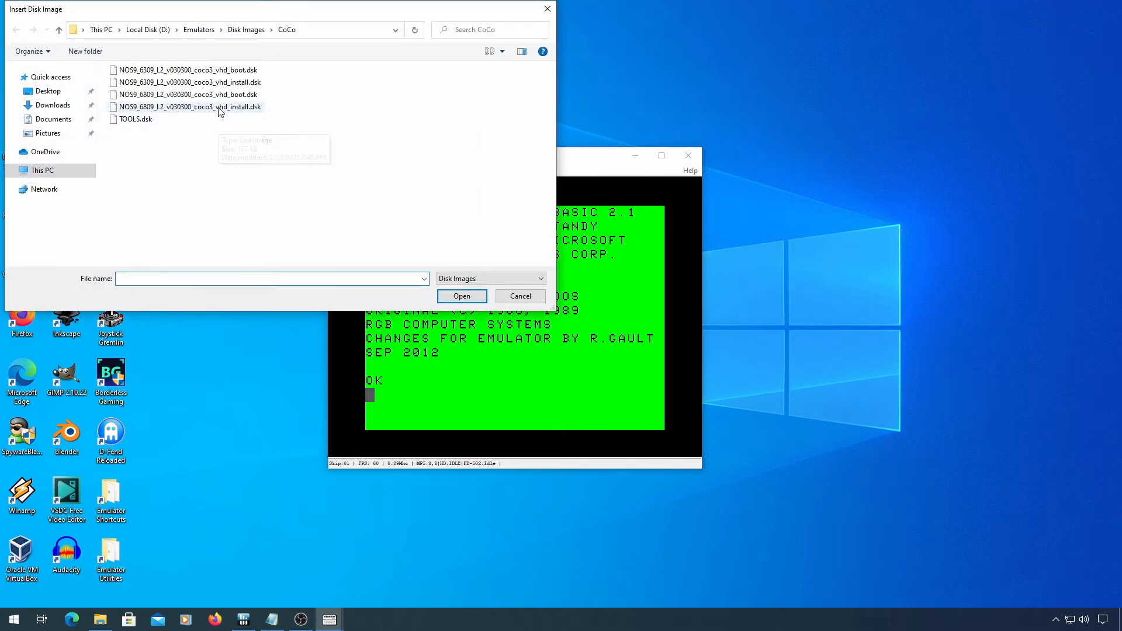
{"action": "mouse_move", "coordinate": [241, 116]}
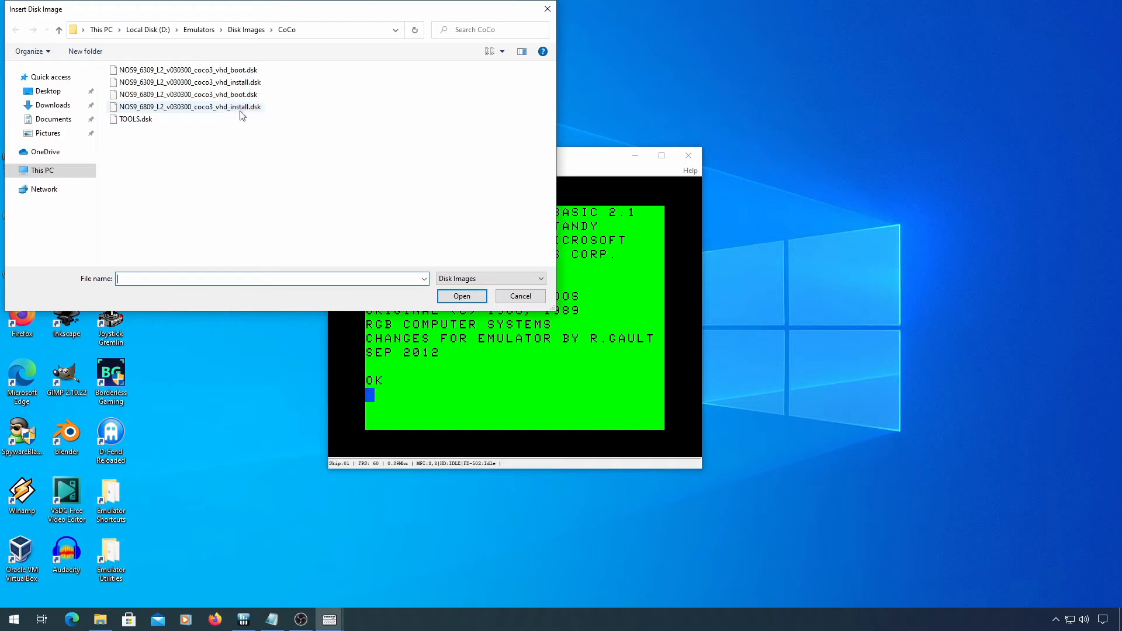
{"action": "left_click", "coordinate": [190, 106]}
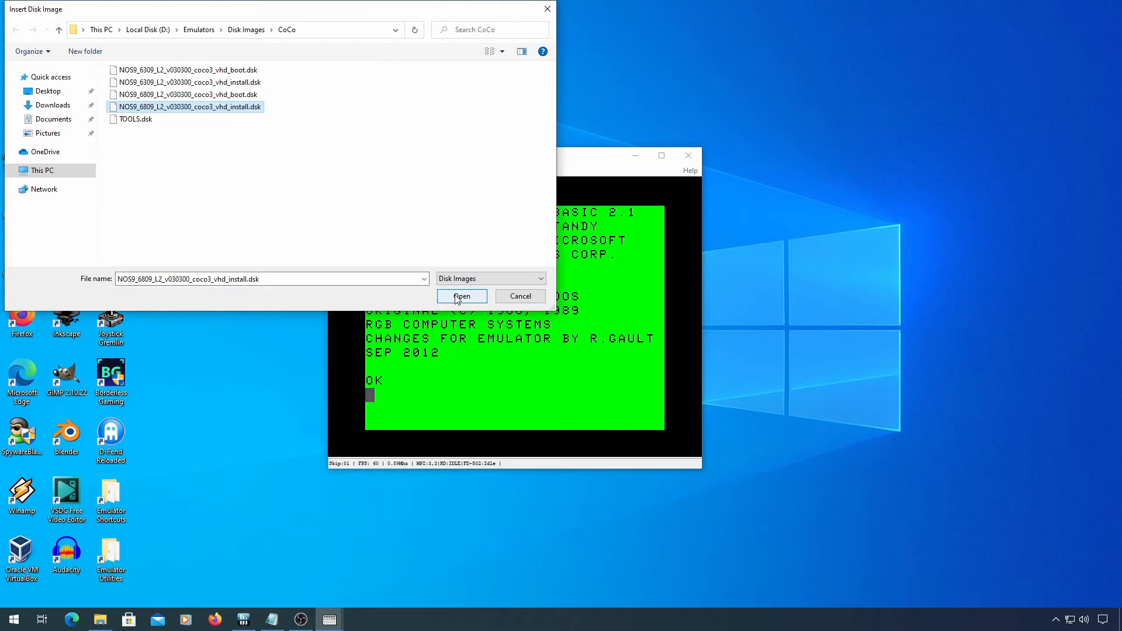
{"action": "left_click", "coordinate": [462, 295]}
{"action": "type", "text": "DRIVE"}
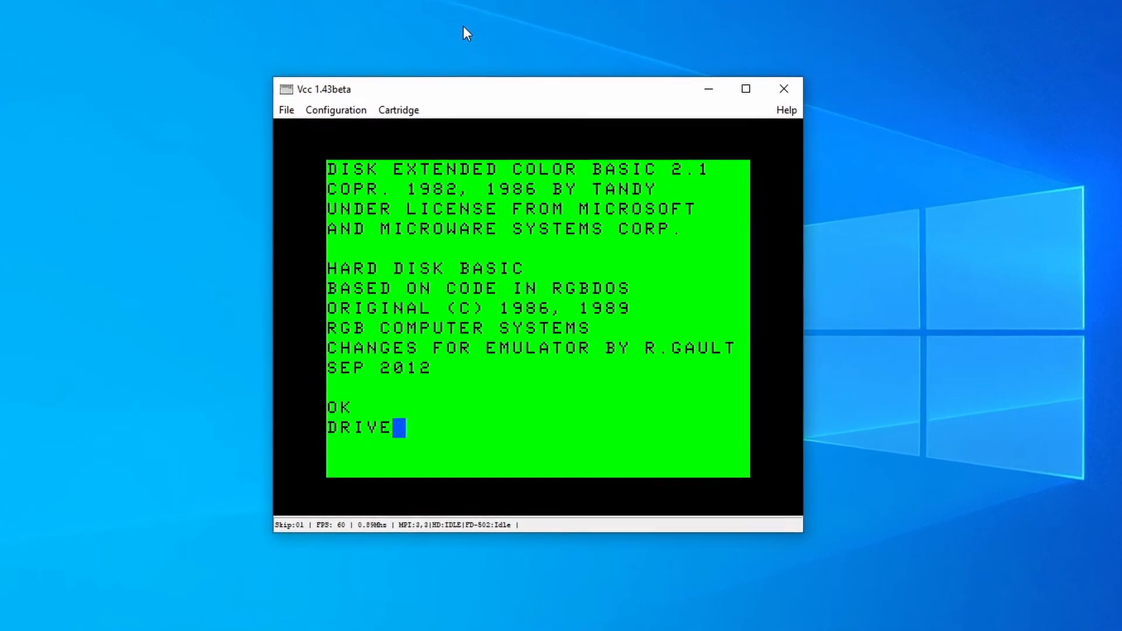
- Run DRIVEOFF then DOS to boot NitrOS-9 Level 2 from the install floppy
{"action": "type", "text": "OFF"}
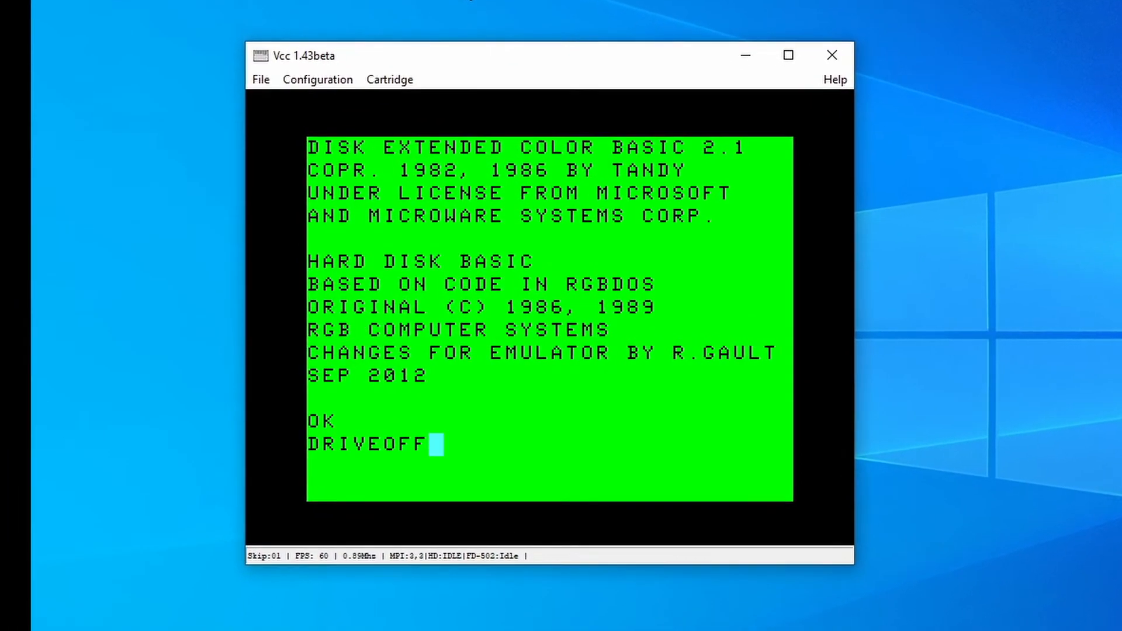
{"action": "key", "text": "Return"}
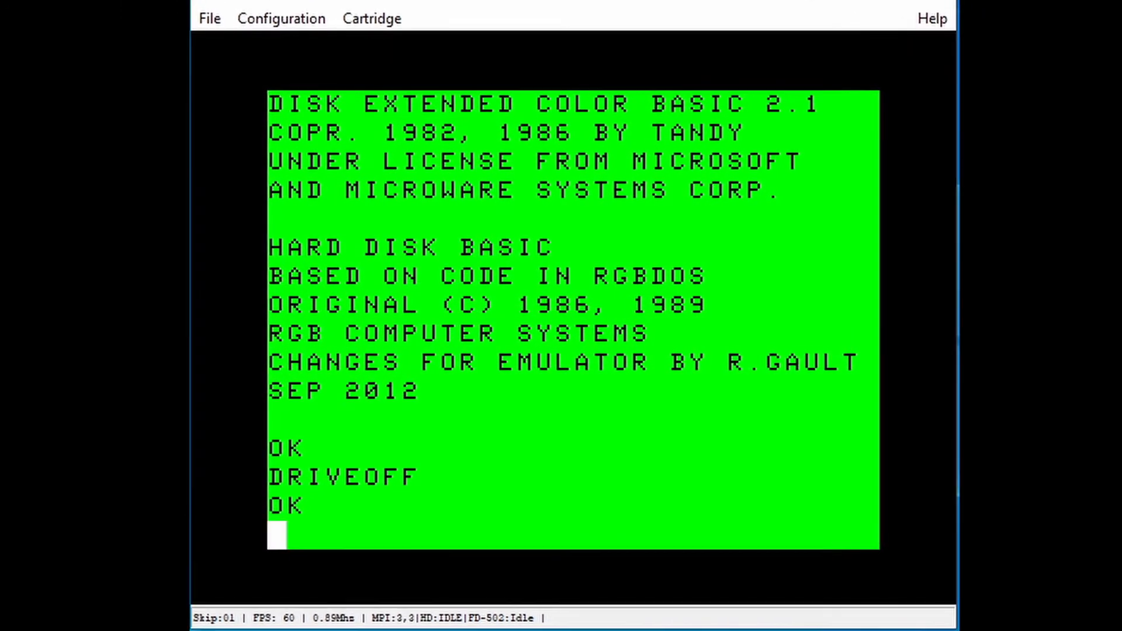
{"action": "type", "text": "DOS"}
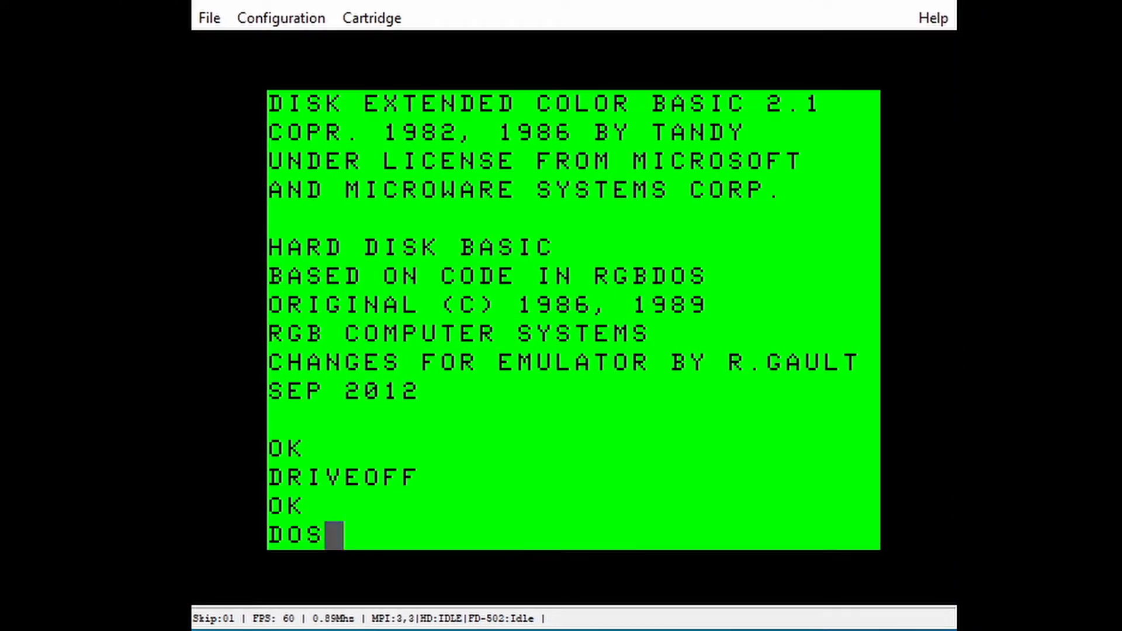
{"action": "key", "text": "Return"}
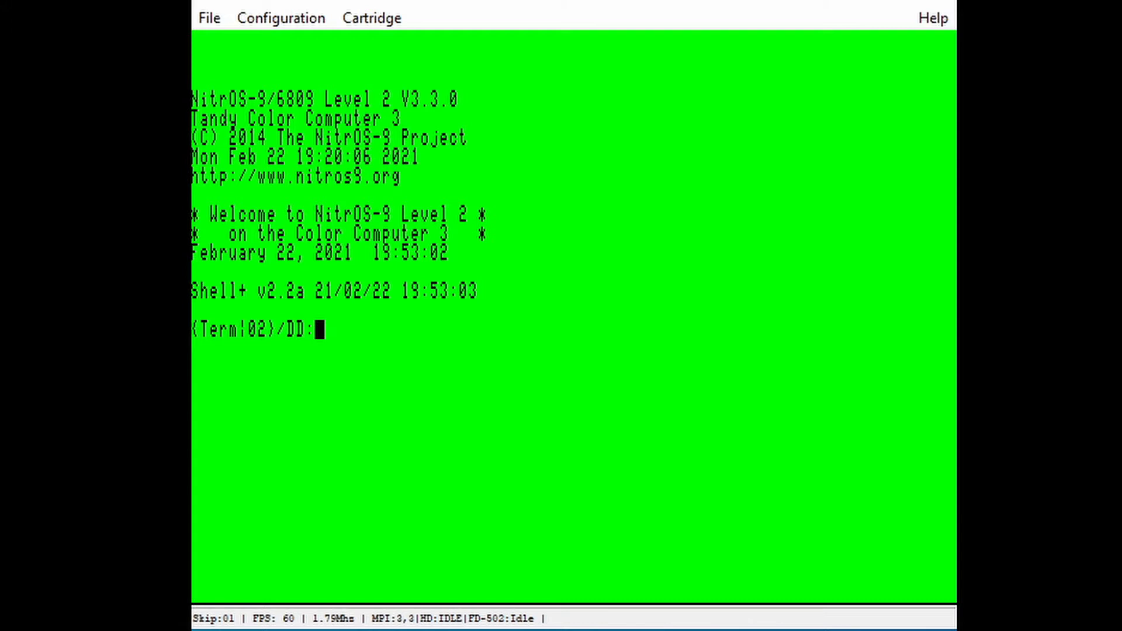
- Set /h0 to type 81 with 5000 cylinders via dmode, then initialize it with iniz
{"action": "type", "text": "d"}
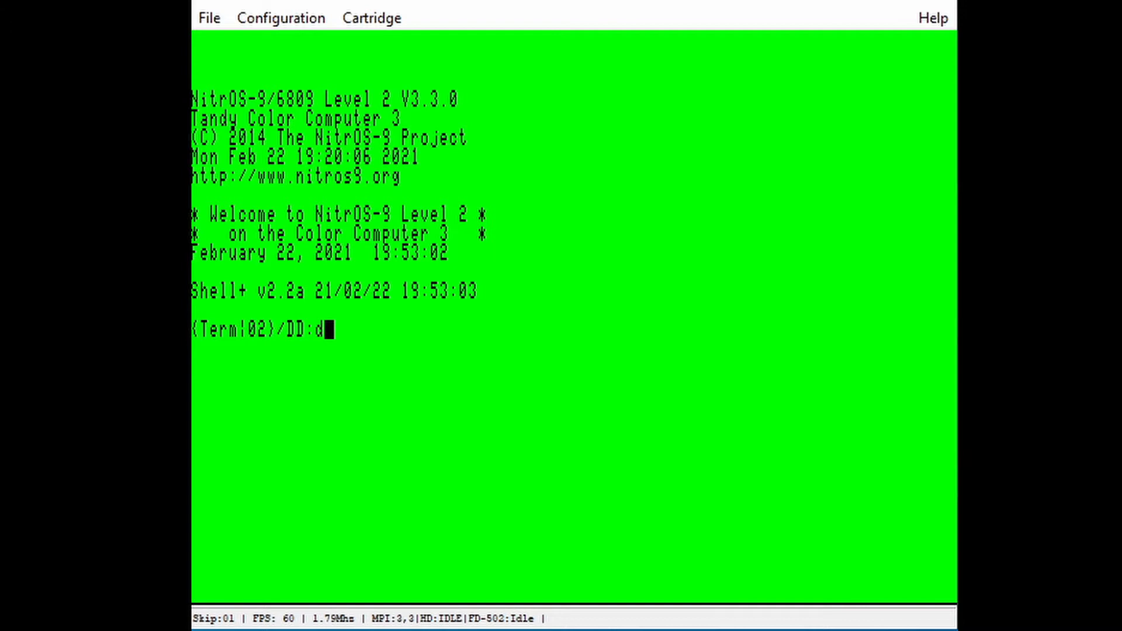
{"action": "type", "text": "mode"}
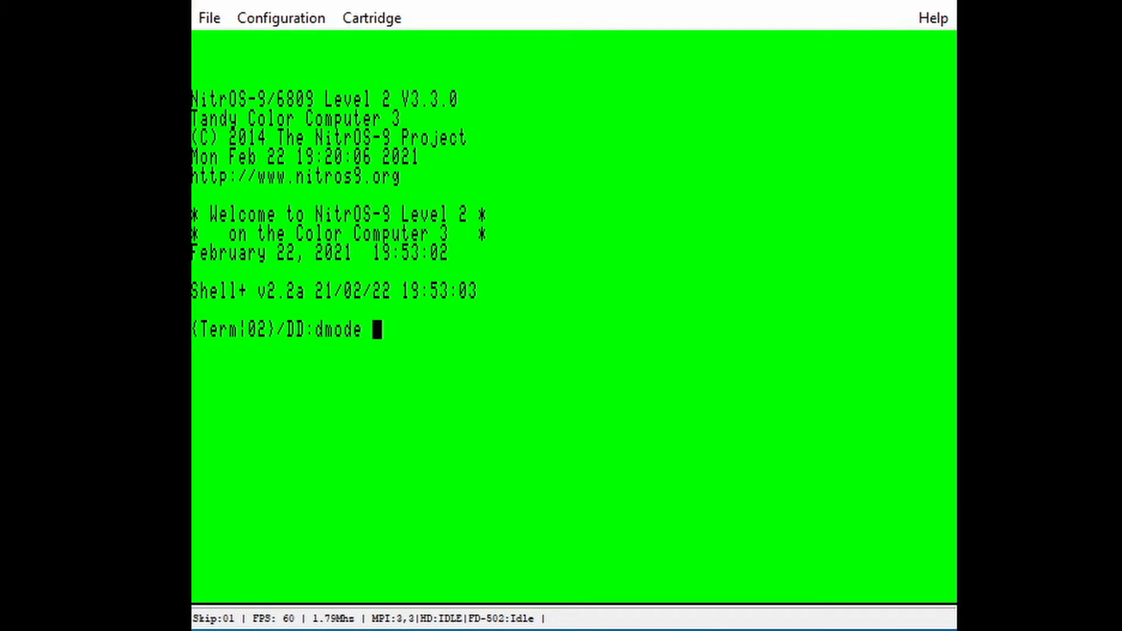
{"action": "type", "text": "/h0 typ=81"}
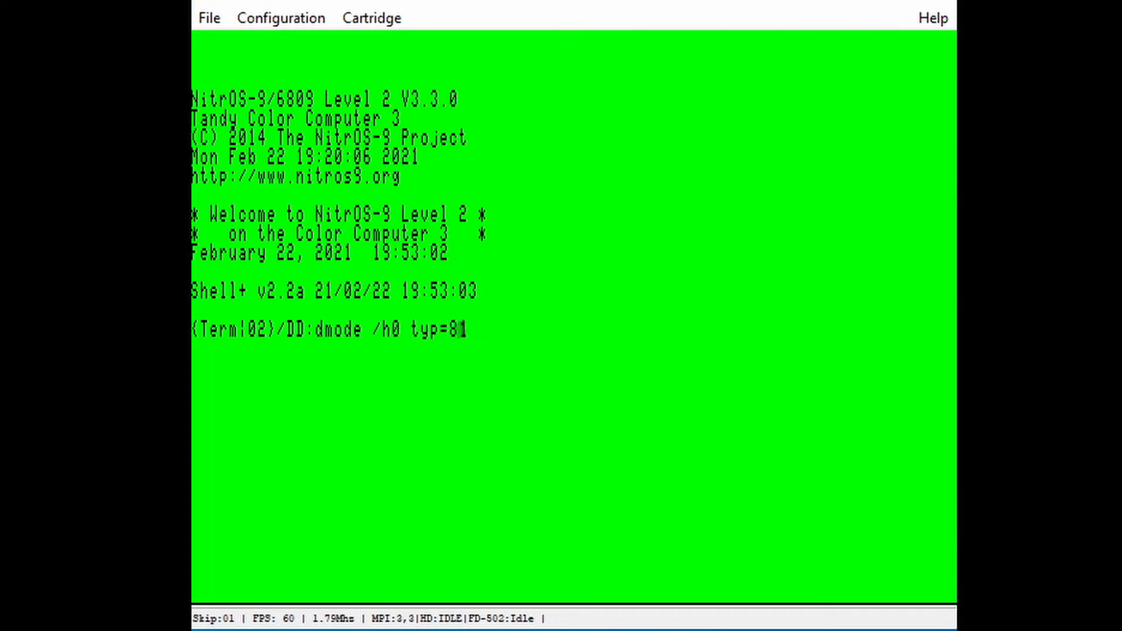
{"action": "type", "text": "cyl=5000"}
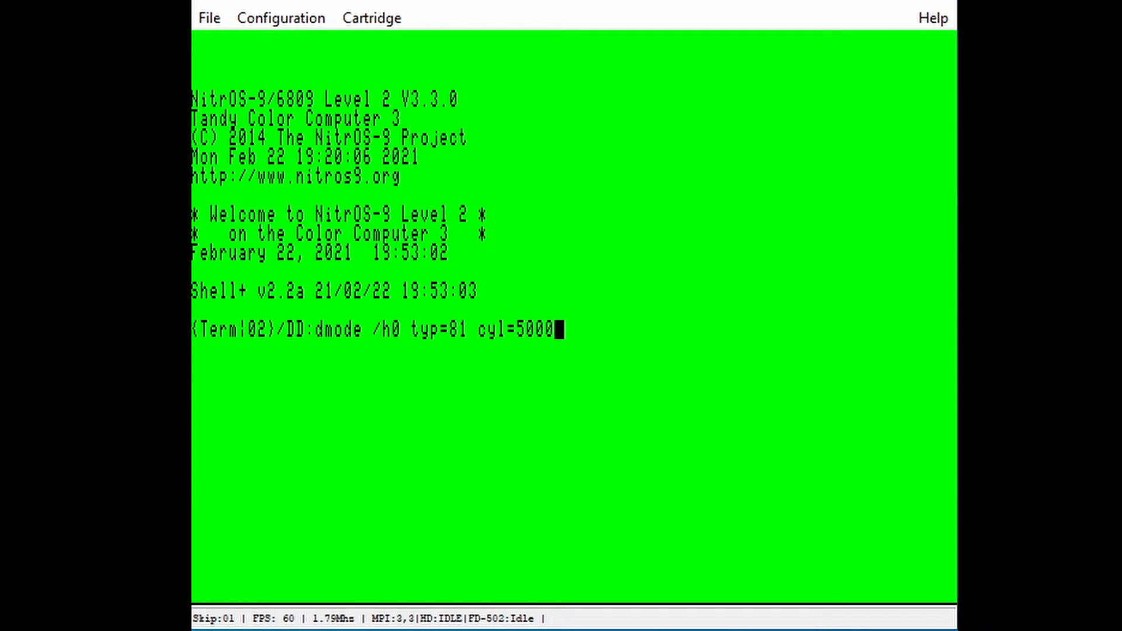
{"action": "key", "text": "Return"}
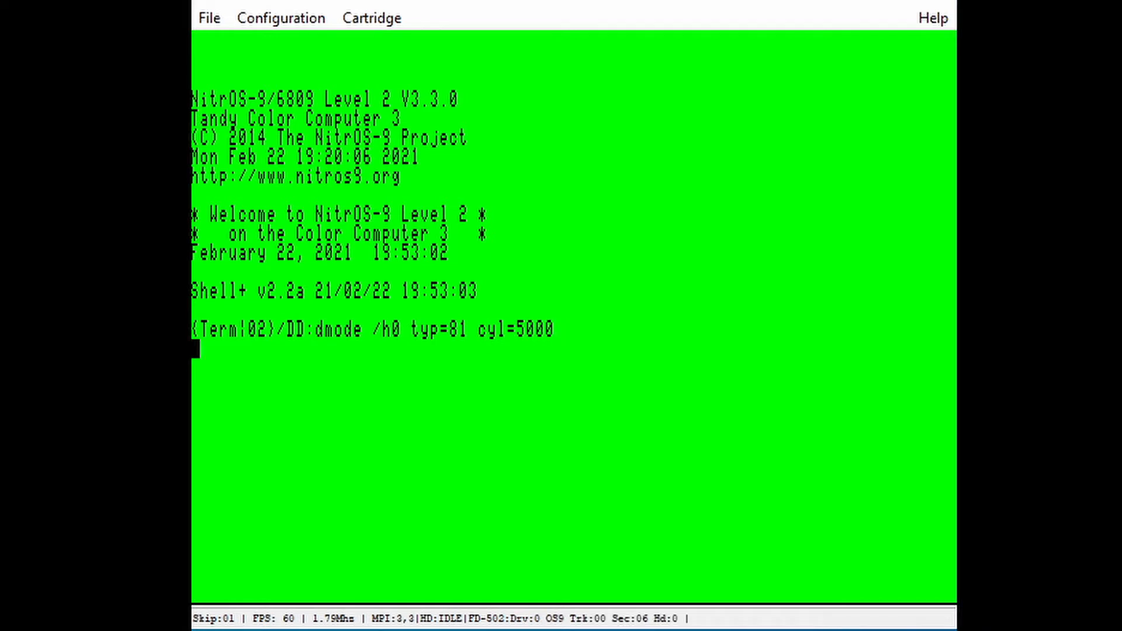
{"action": "key", "text": "Return"}
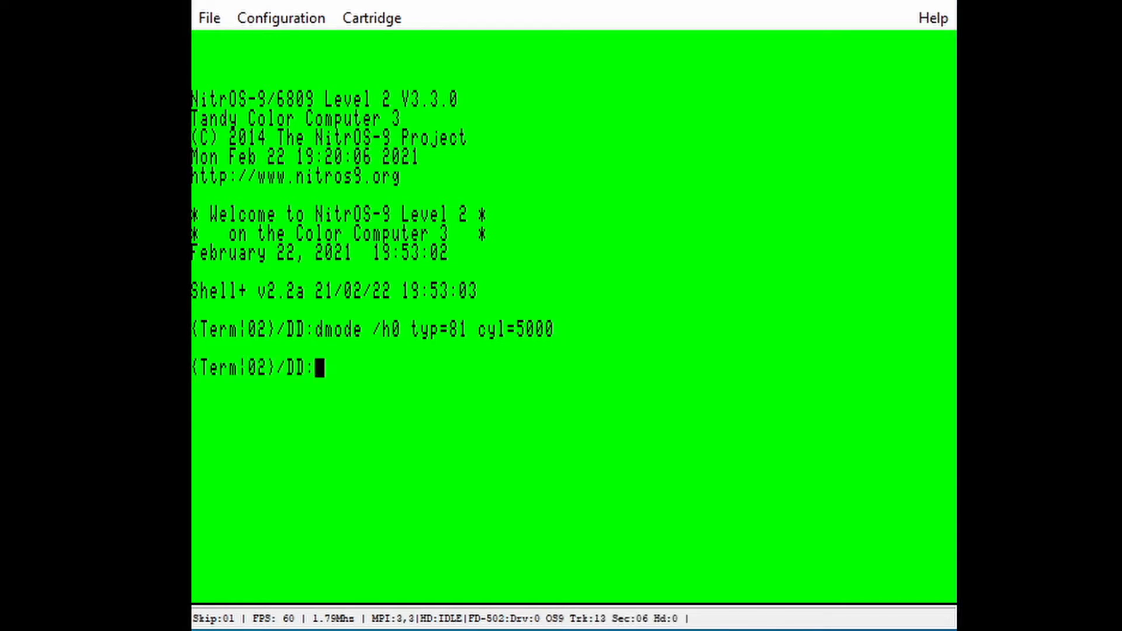
{"action": "type", "text": "iniz"}
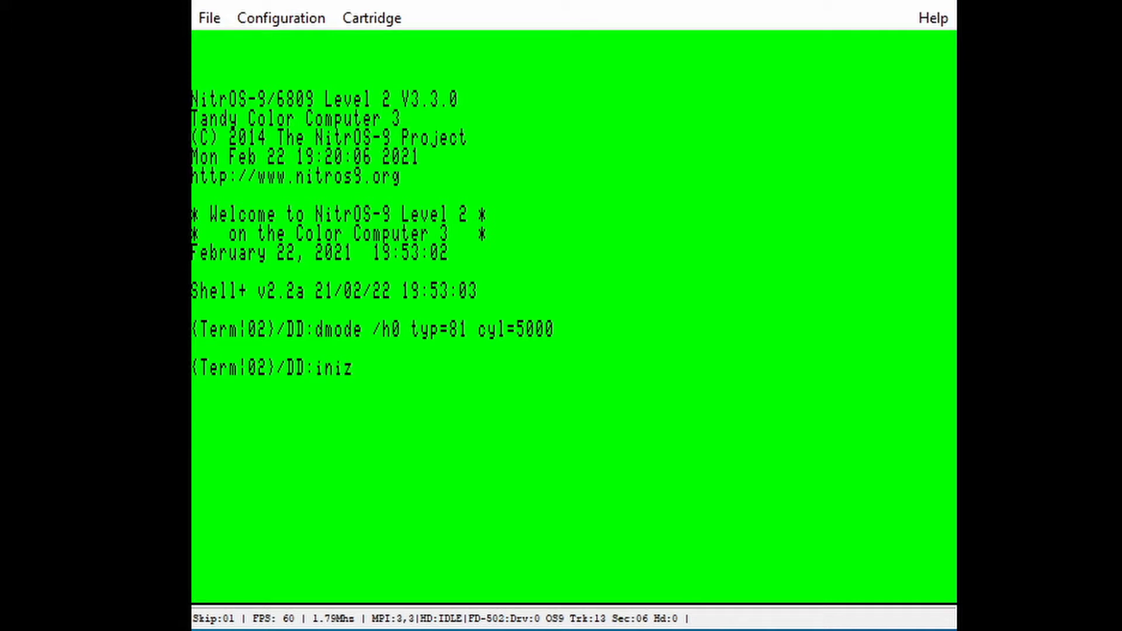
{"action": "type", "text": "/h0"}
{"action": "type", "text": "forma"}
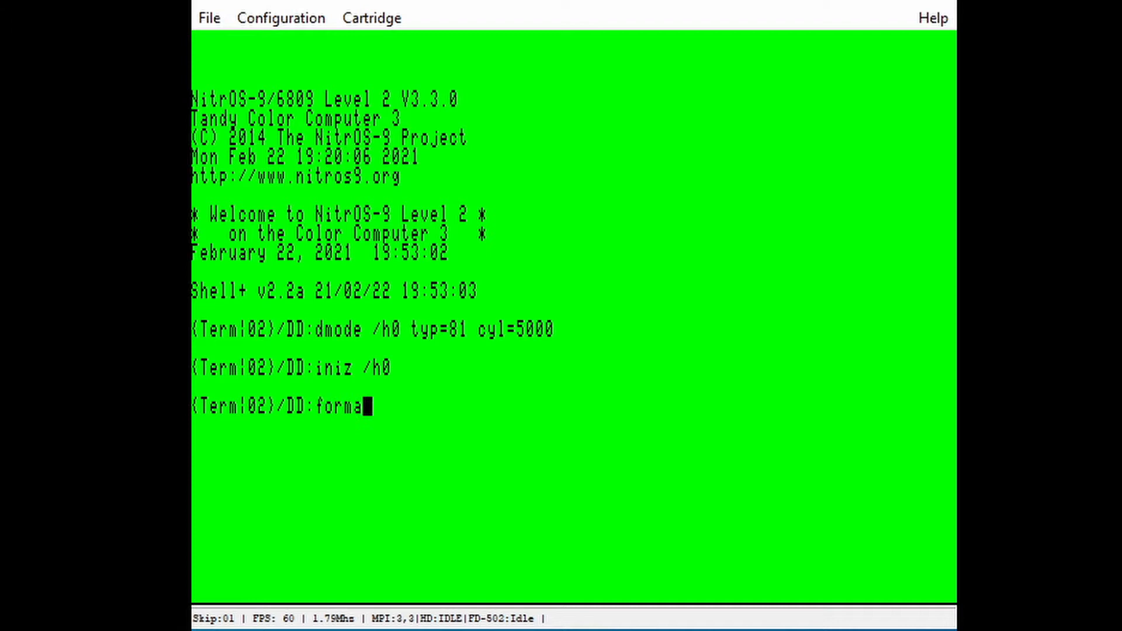
- Format /h0 answering y, n, naming it NitrOS9 HD, and decline verification
{"action": "type", "text": "t /h0"}
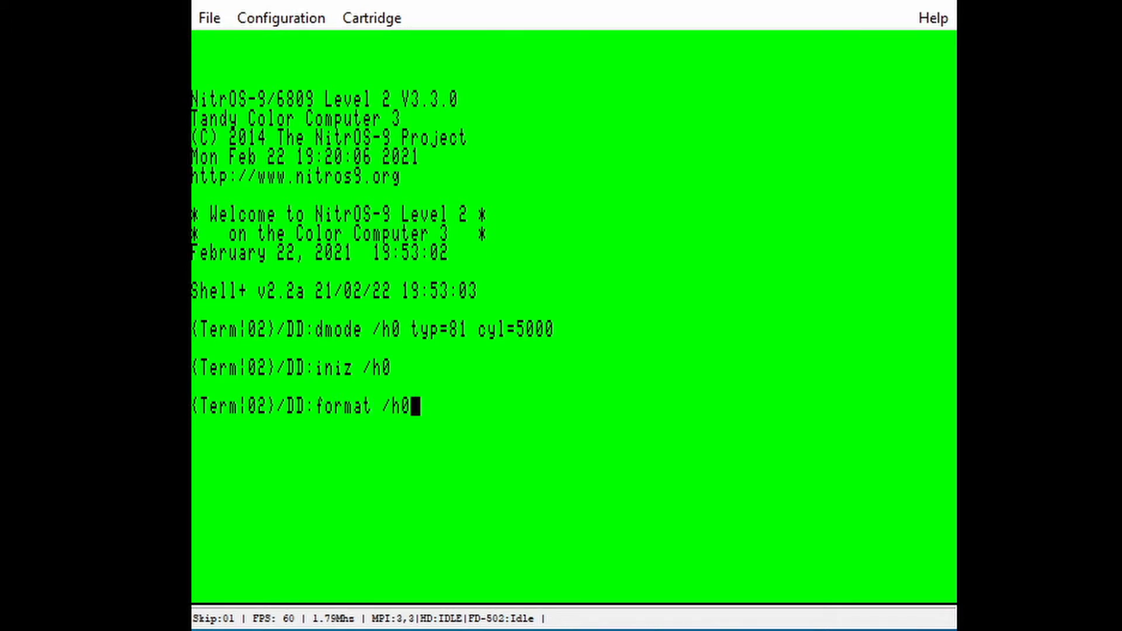
{"action": "key", "text": "Return"}
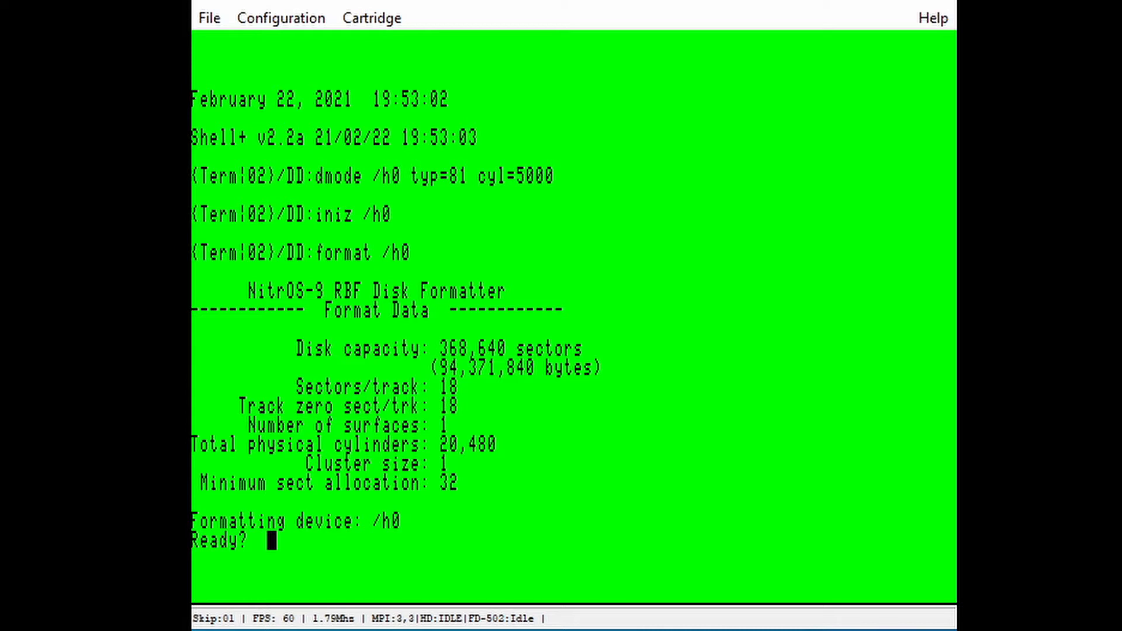
{"action": "type", "text": "y"}
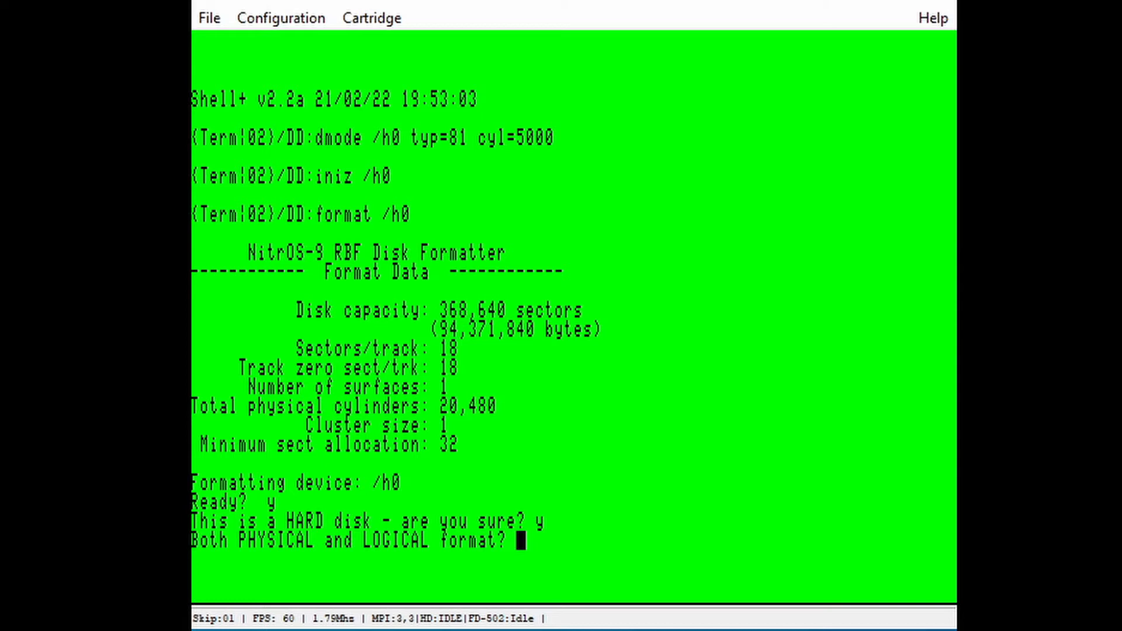
{"action": "type", "text": "n"}
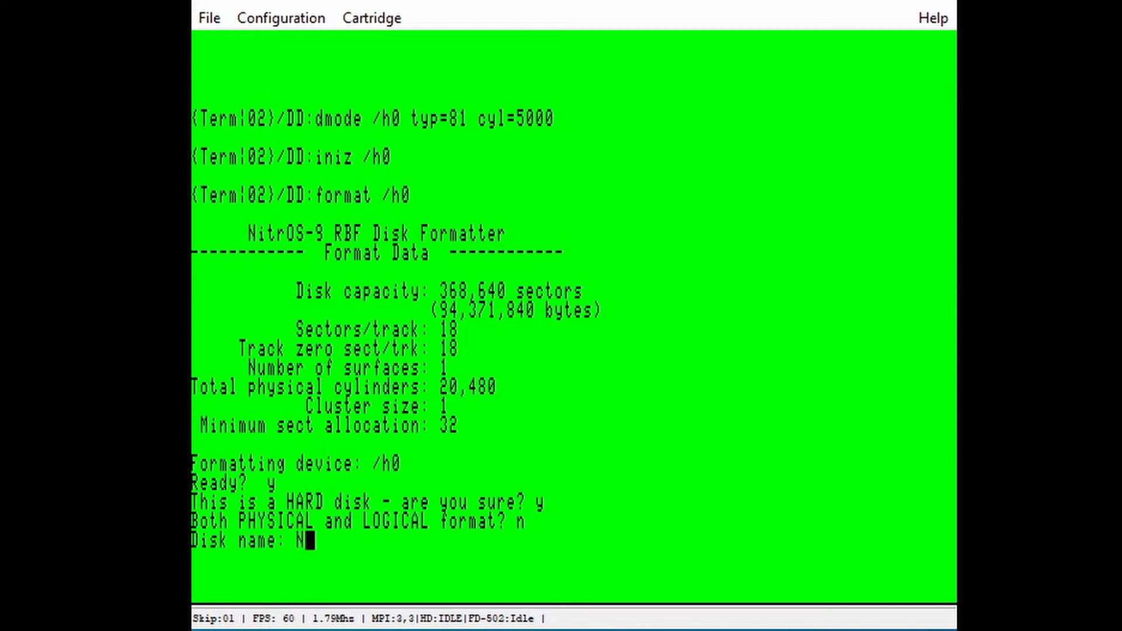
{"action": "type", "text": "itrOS9"}
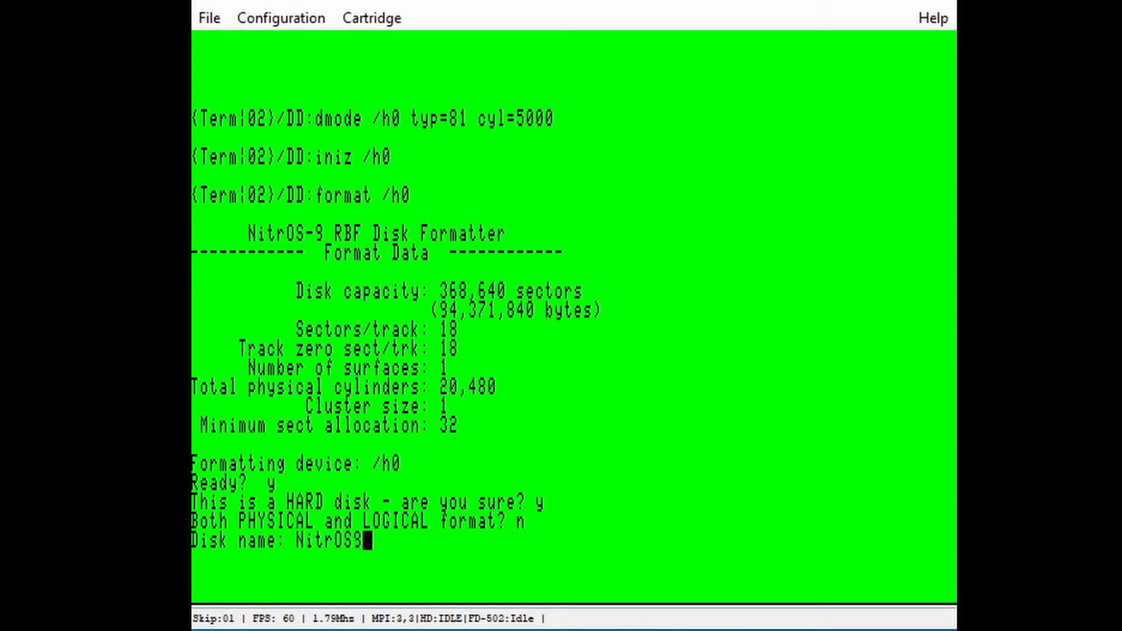
{"action": "type", "text": "HD"}
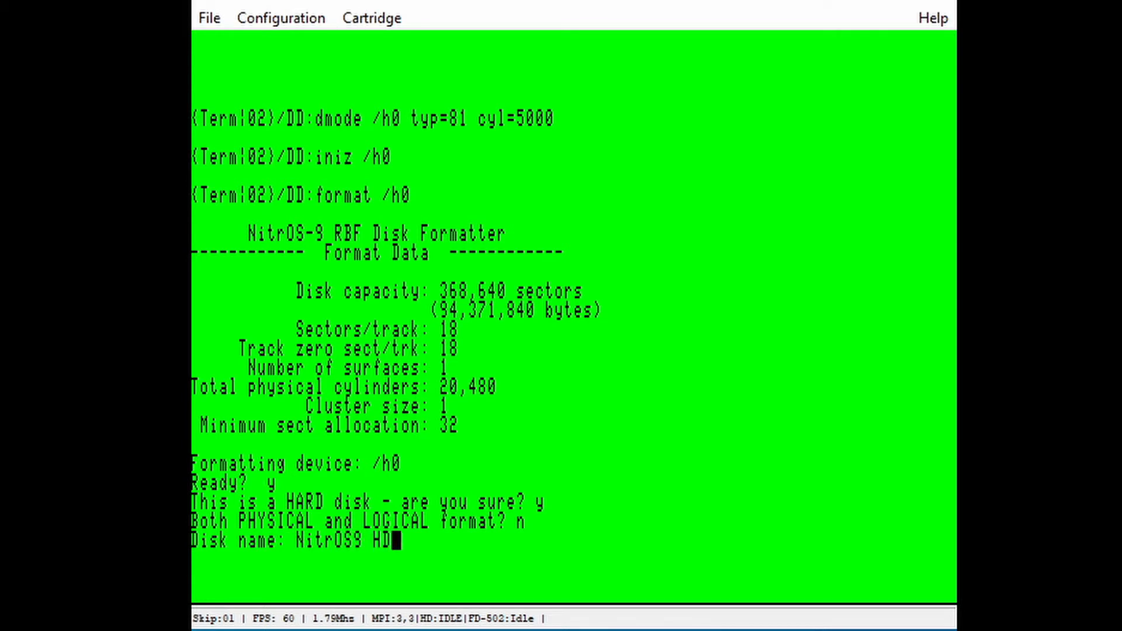
{"action": "key", "text": "Return"}
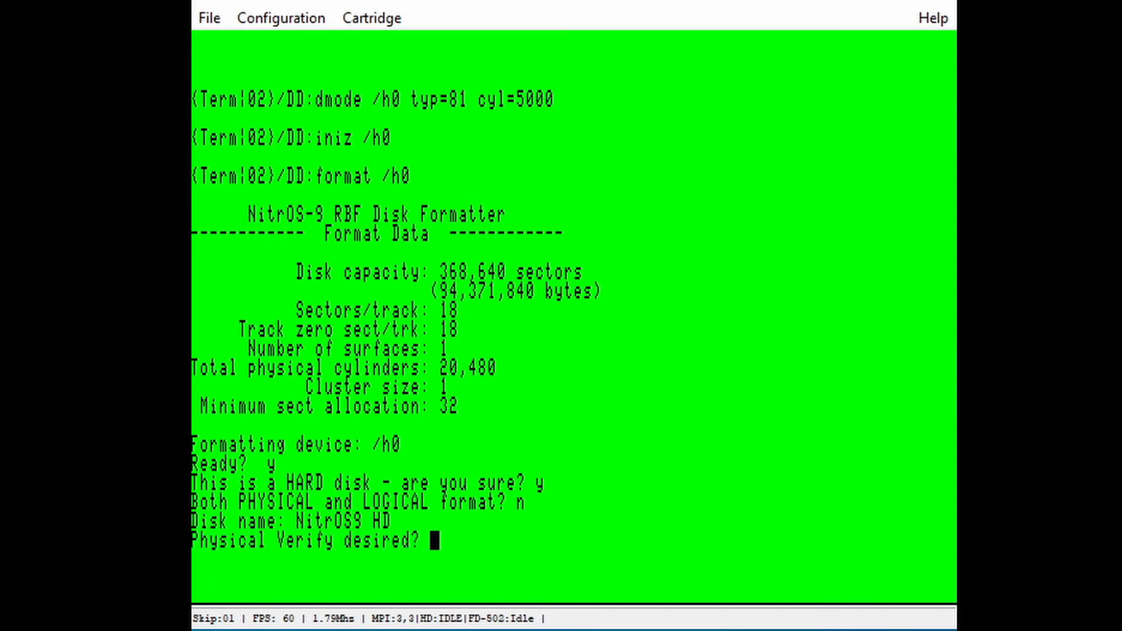
{"action": "type", "text": "n"}
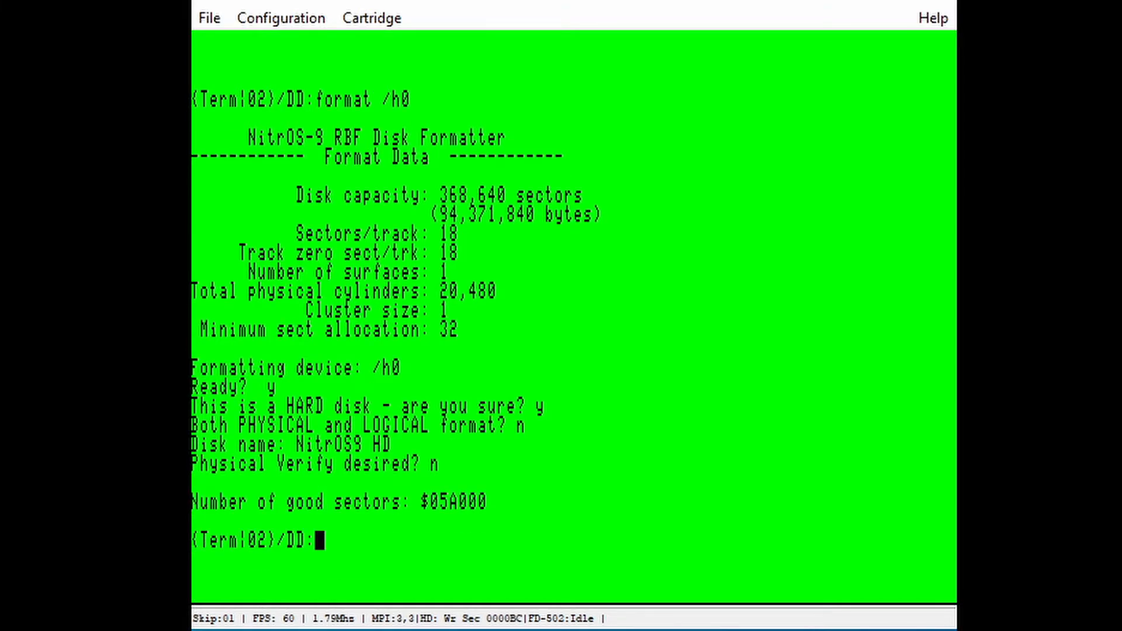
- Run dsave -s48 /h0 ! shell to copy the NitrOS-9 files onto the hard drive
{"action": "type", "text": "dsave"}
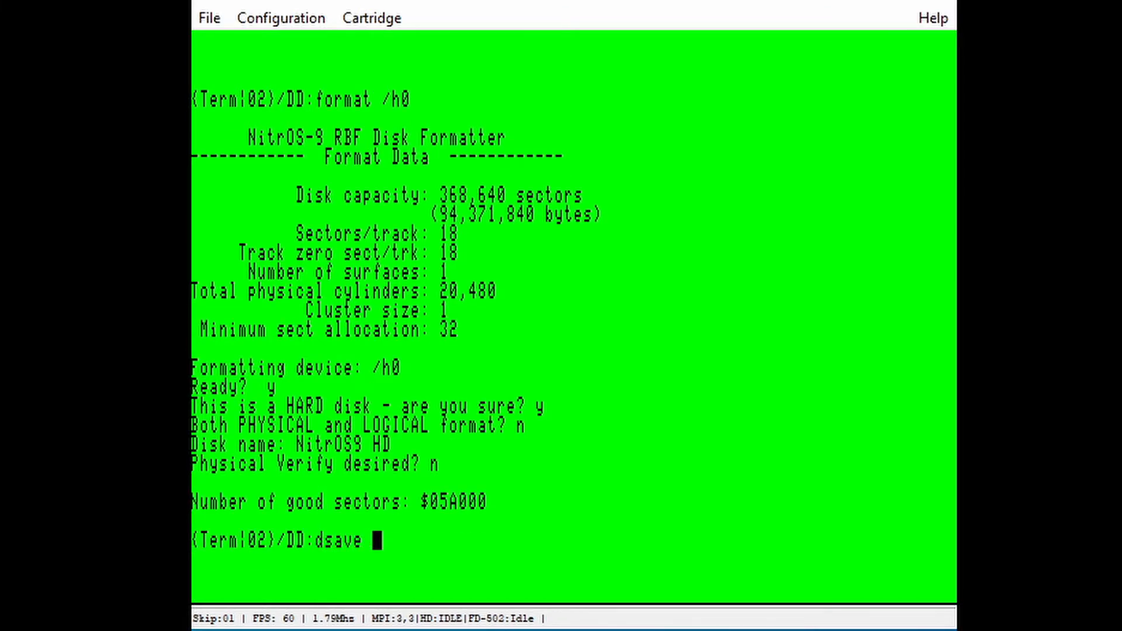
{"action": "type", "text": "-s4"}
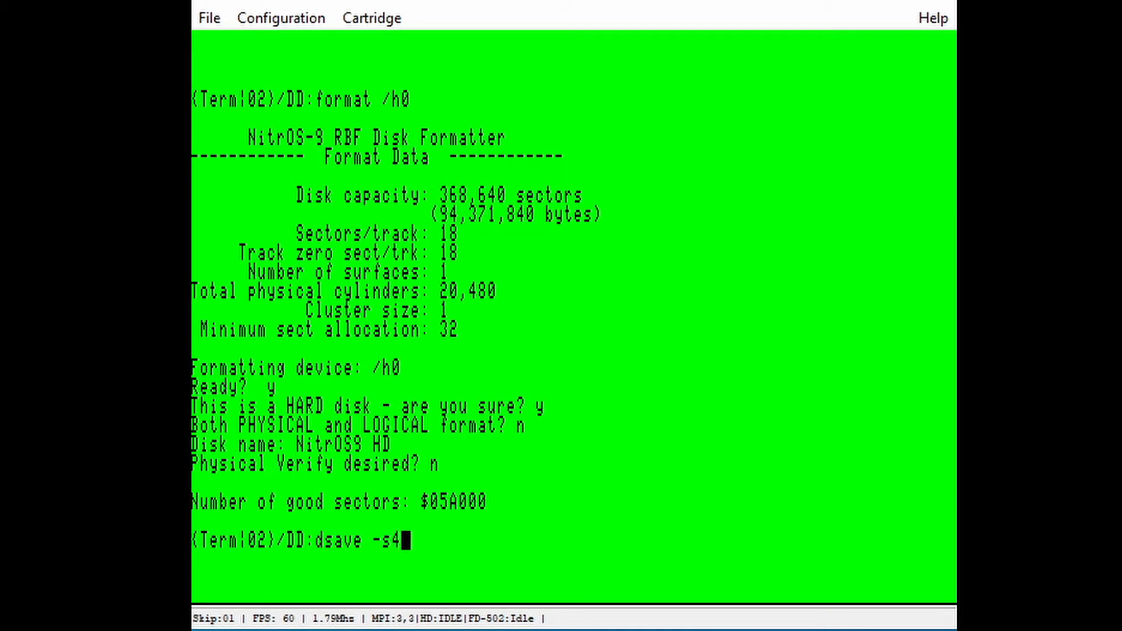
{"action": "type", "text": "8"}
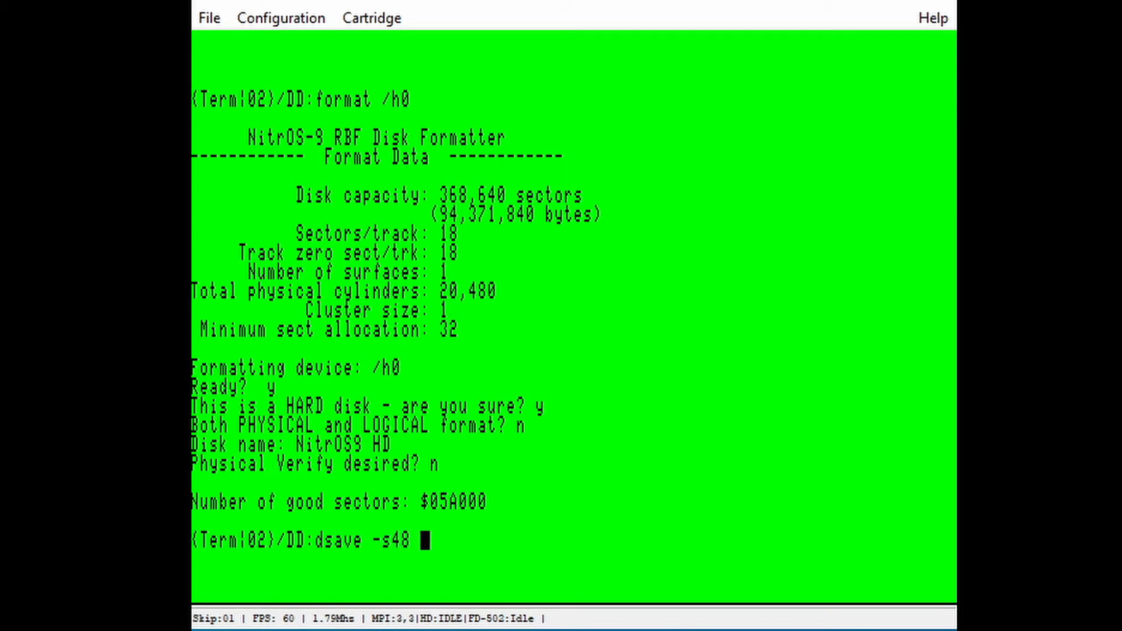
{"action": "type", "text": "/h0"}
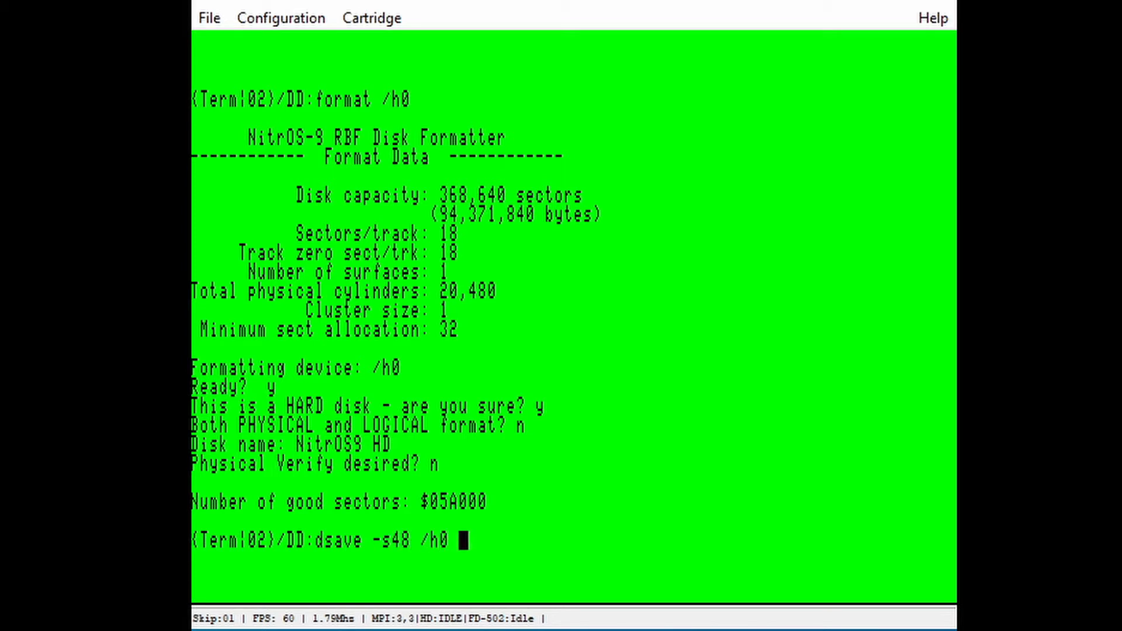
{"action": "type", "text": "!"}
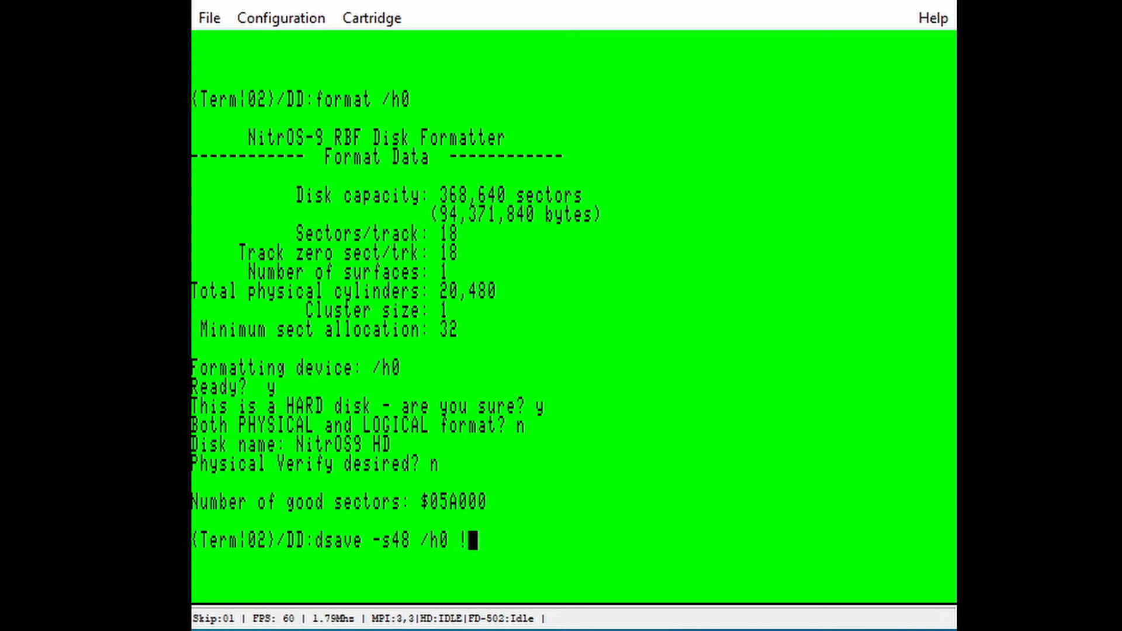
{"action": "type", "text": "shell"}
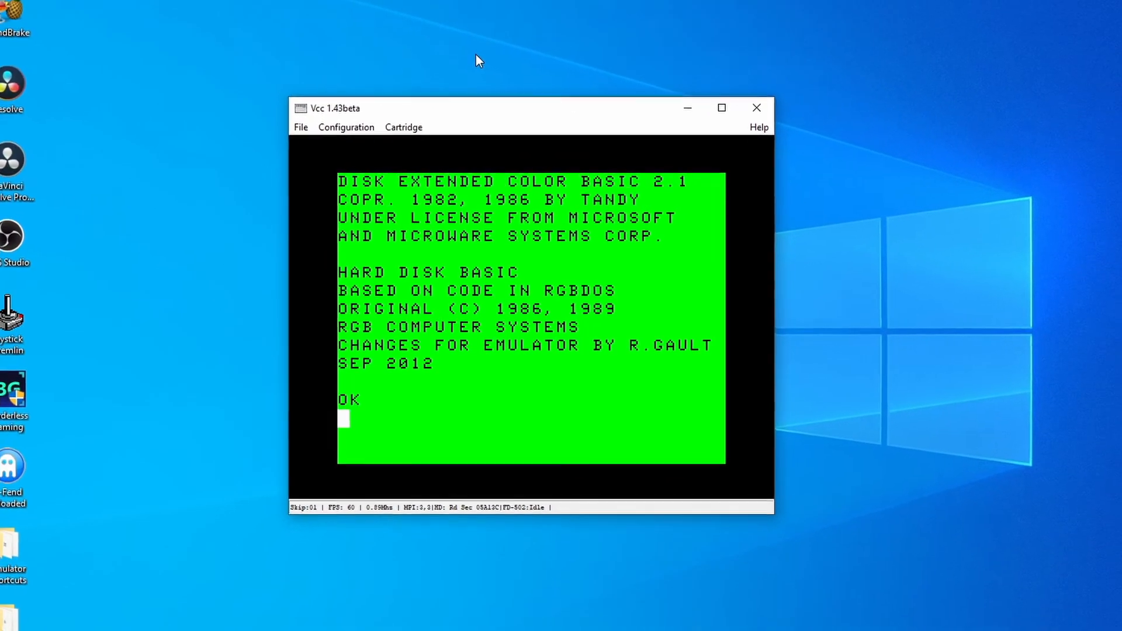
- Insert TOOLS.DSK into floppy drive 0
{"action": "left_click", "coordinate": [413, 171]}
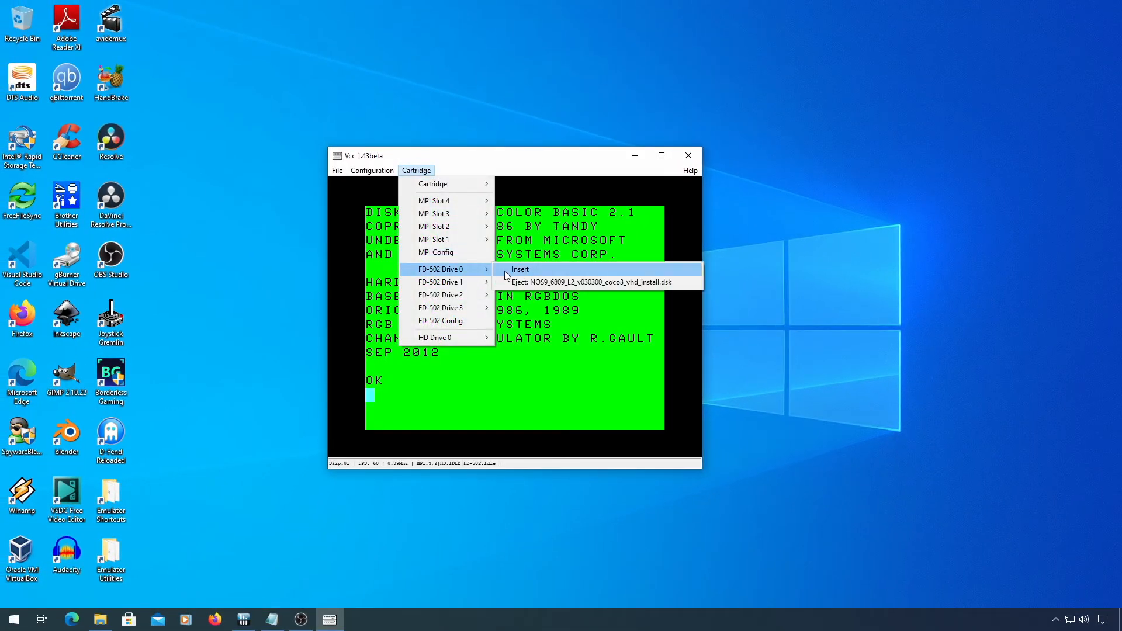
{"action": "left_click", "coordinate": [521, 269]}
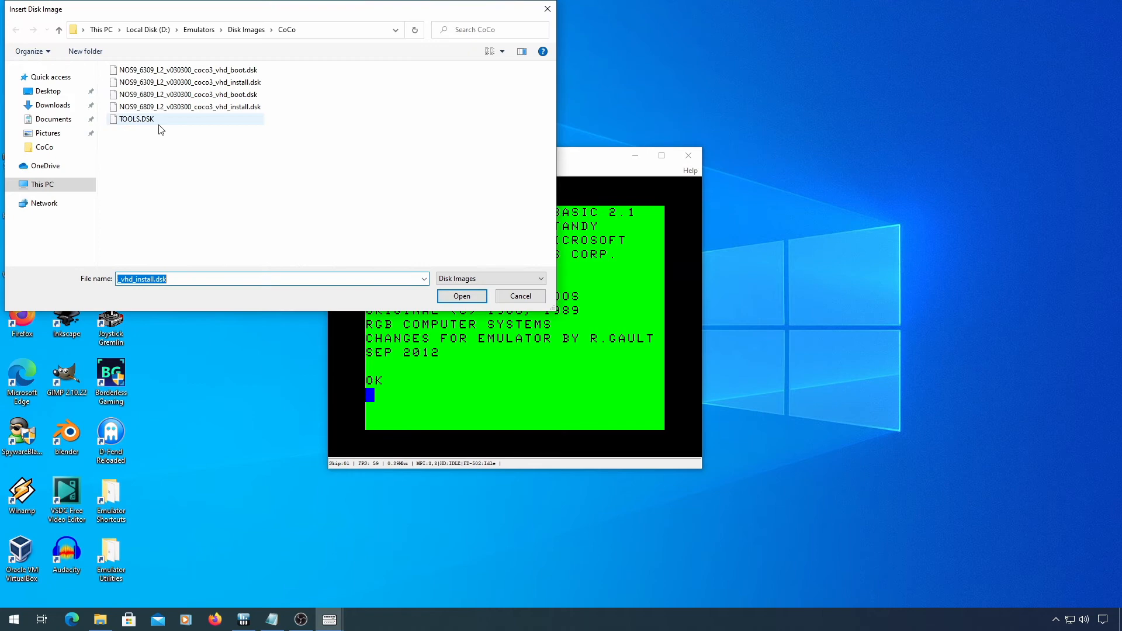
{"action": "left_click", "coordinate": [416, 171]}
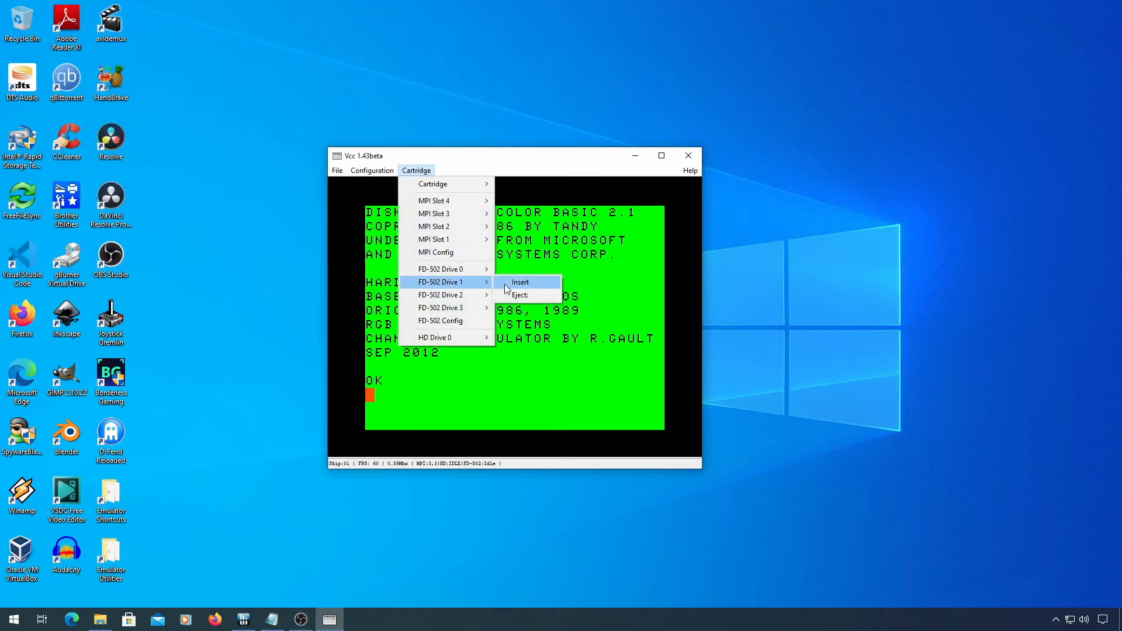
- Insert NOS9_6809_L2_v030300_coco3_vhd_boot.dsk into floppy drive 1
{"action": "left_click", "coordinate": [520, 281]}
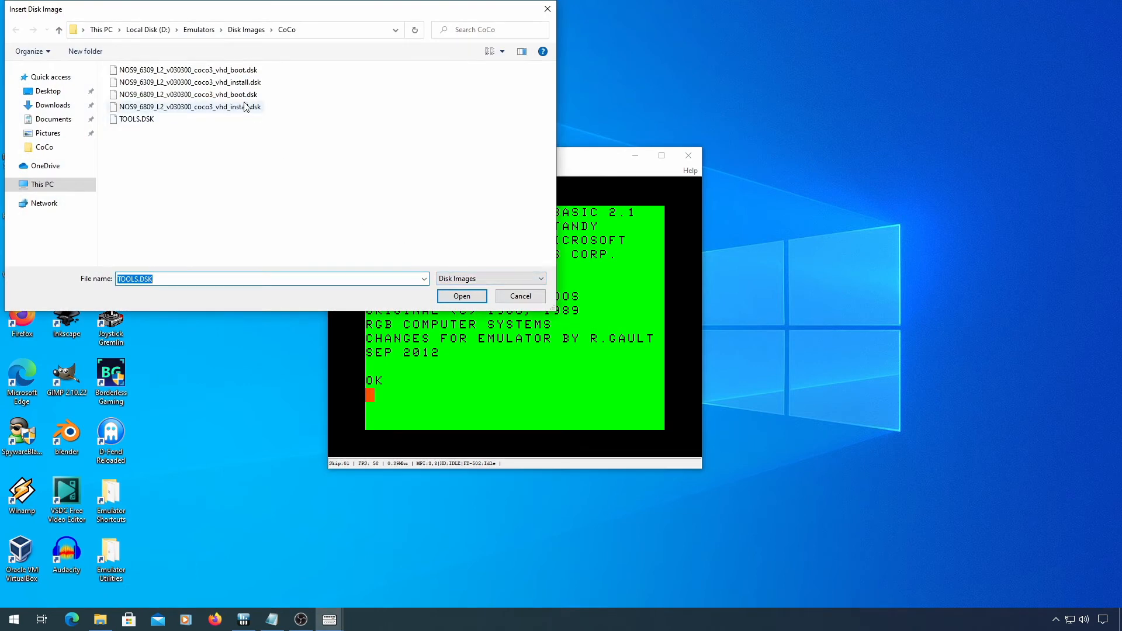
{"action": "left_click", "coordinate": [189, 94]}
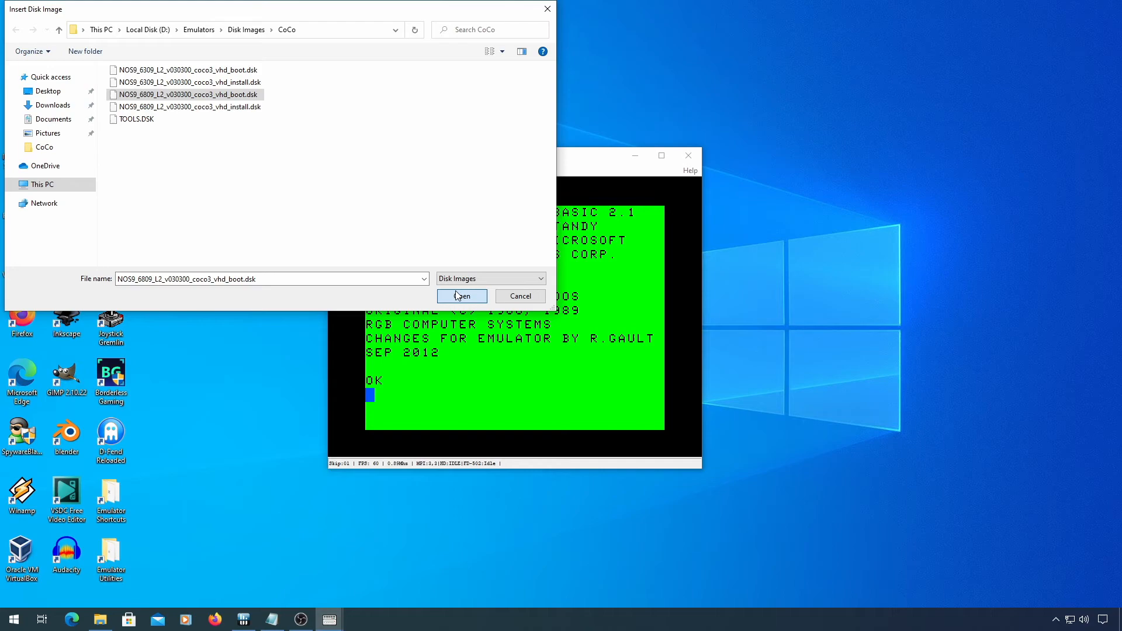
{"action": "left_click", "coordinate": [461, 296]}
{"action": "type", "text": "Y"}
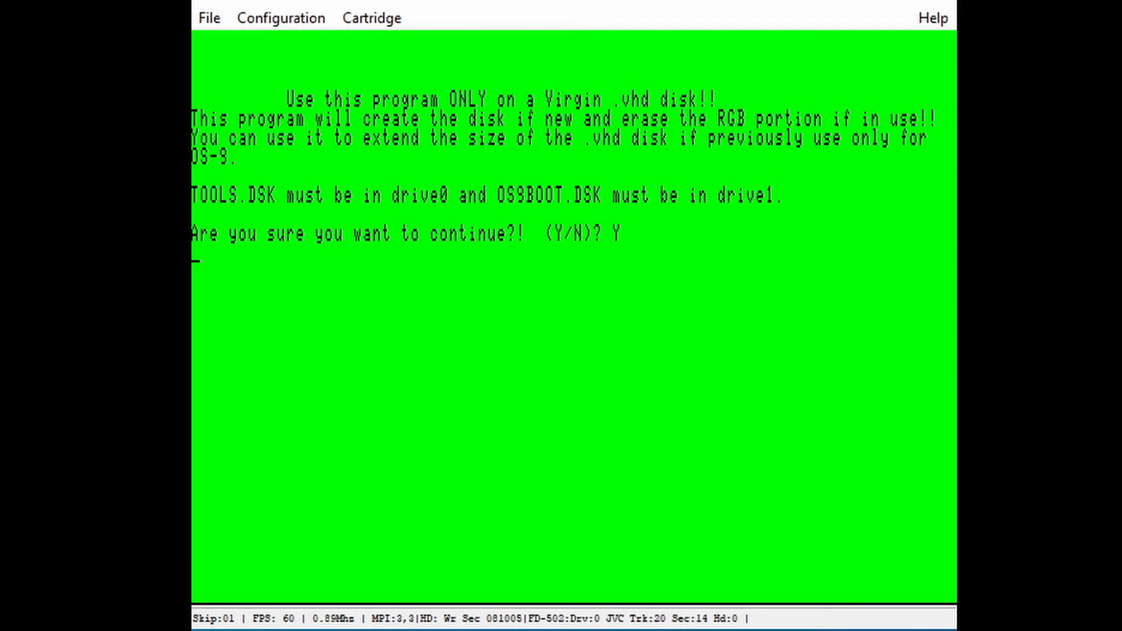
- Confirm the CREATE program so it builds the RGBDOS Disk BASIC drives on the hard disk
{"action": "key", "text": "Return"}
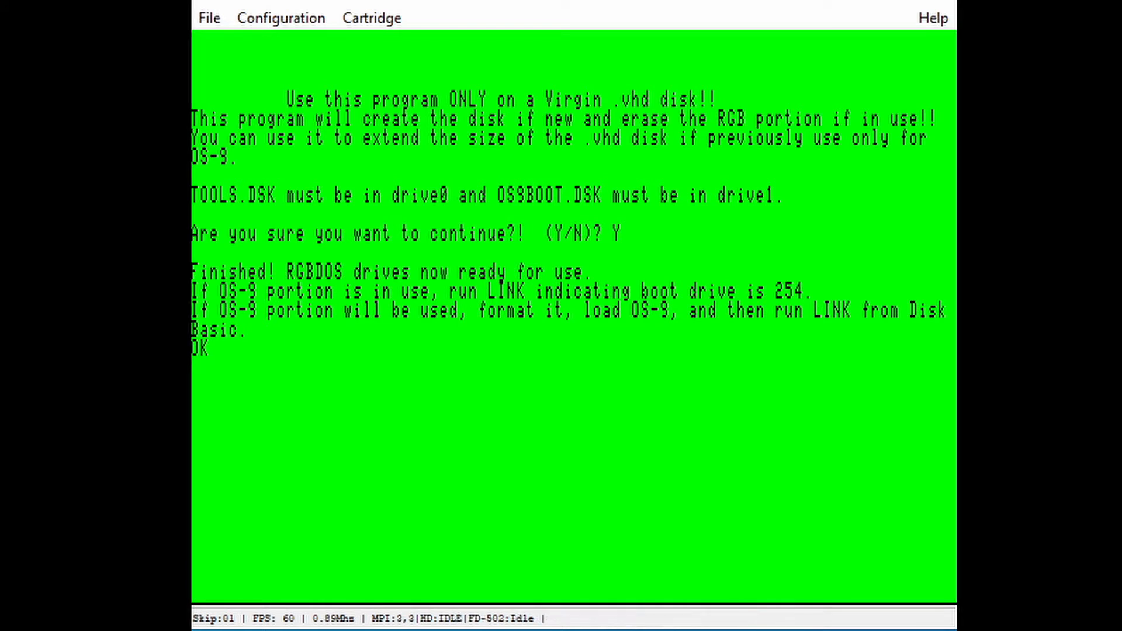
- Run DRIVEOFF and RUN"LINK" with drive 254 to link OS9Boot, then start DOS 254
{"action": "type", "text": "DRIVE"}
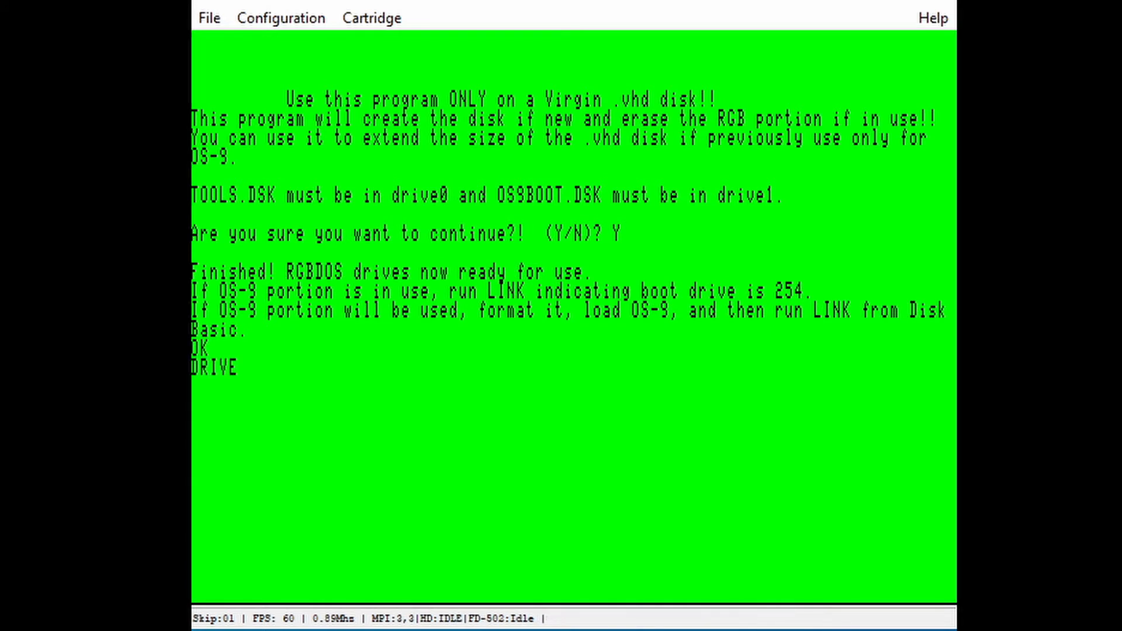
{"action": "type", "text": "OFF"}
{"action": "type", "text": "RUN"}
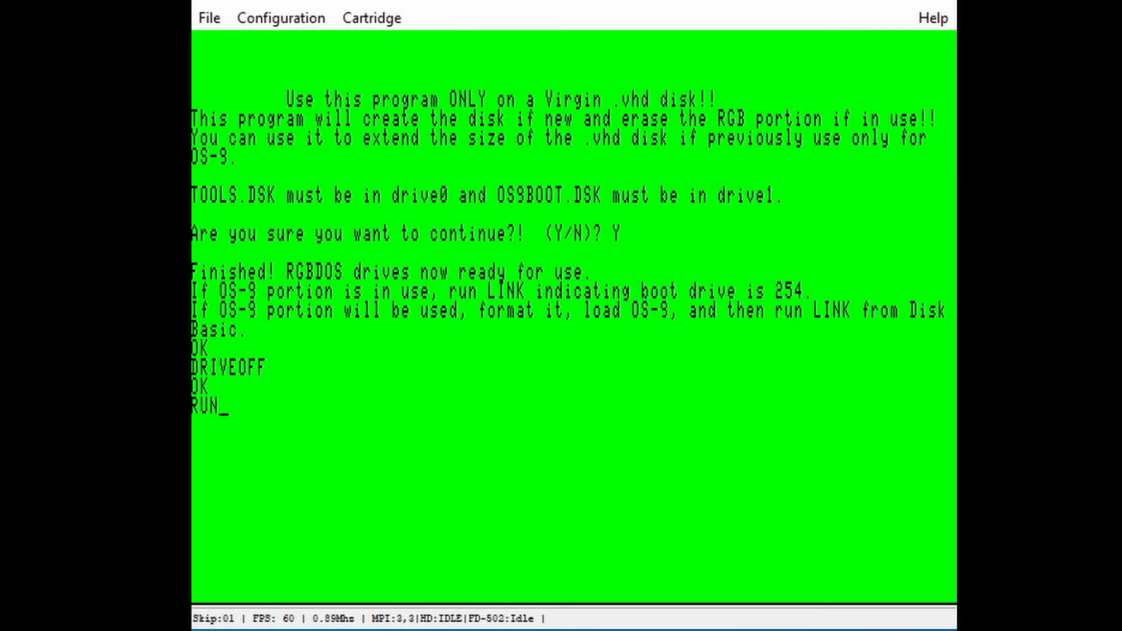
{"action": "type", "text": "\"LINK"}
{"action": "type", "text": "2"}
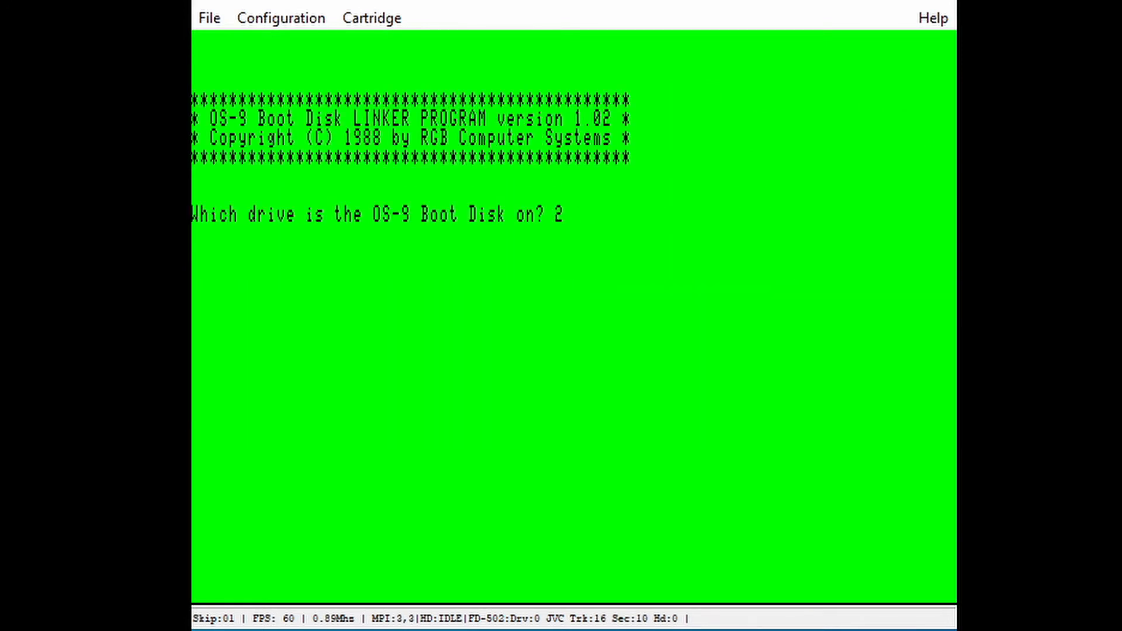
{"action": "type", "text": "54"}
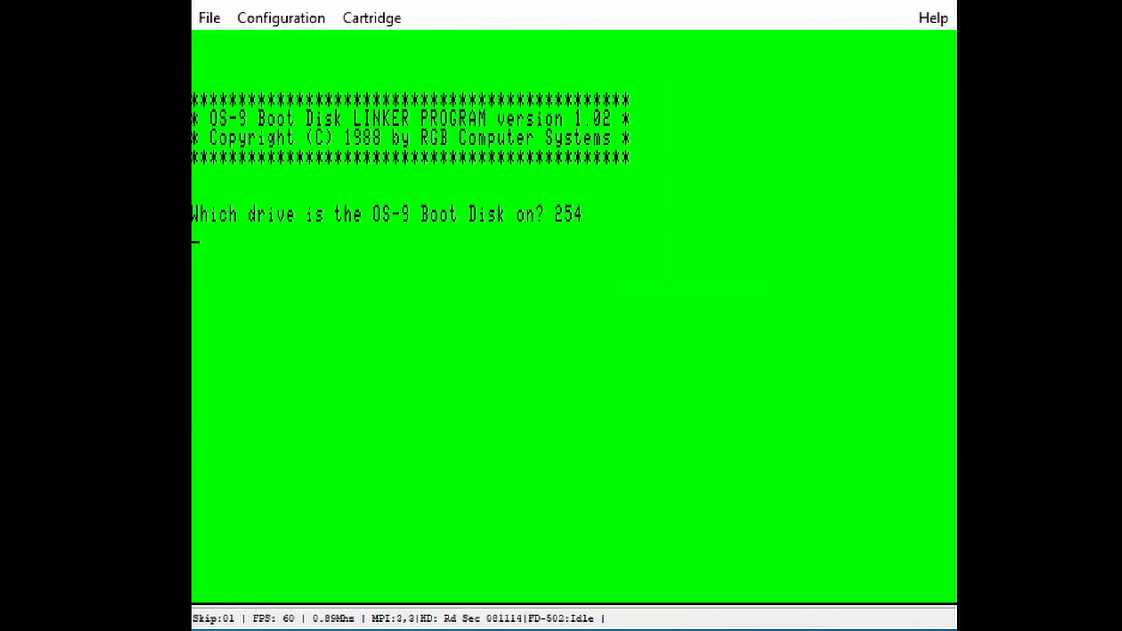
{"action": "key", "text": "Return"}
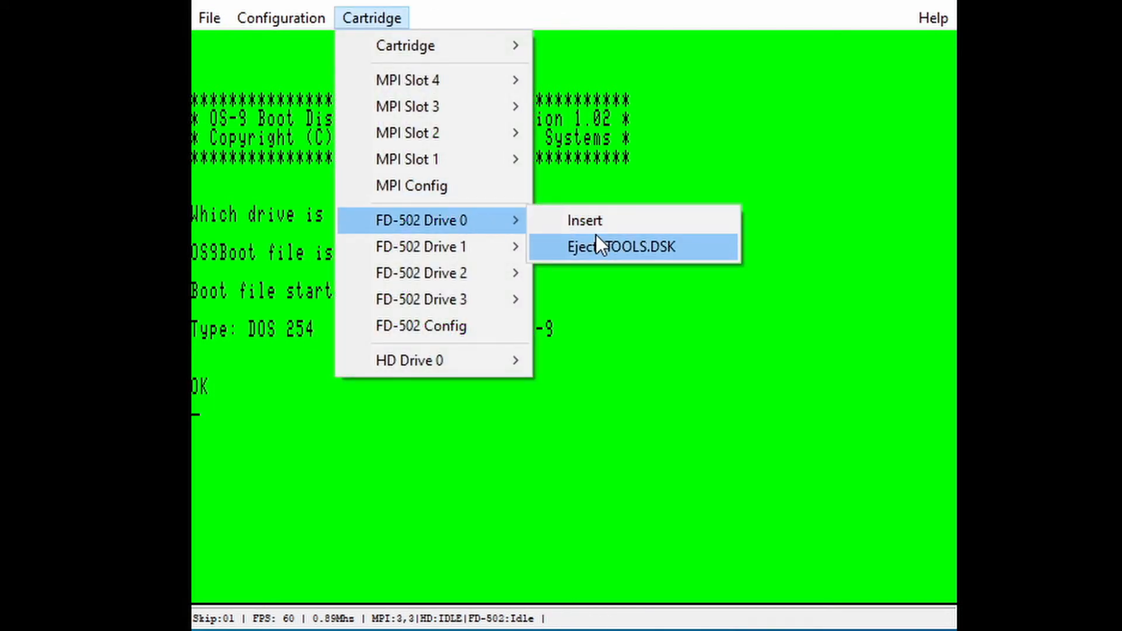
{"action": "mouse_move", "coordinate": [421, 247]}
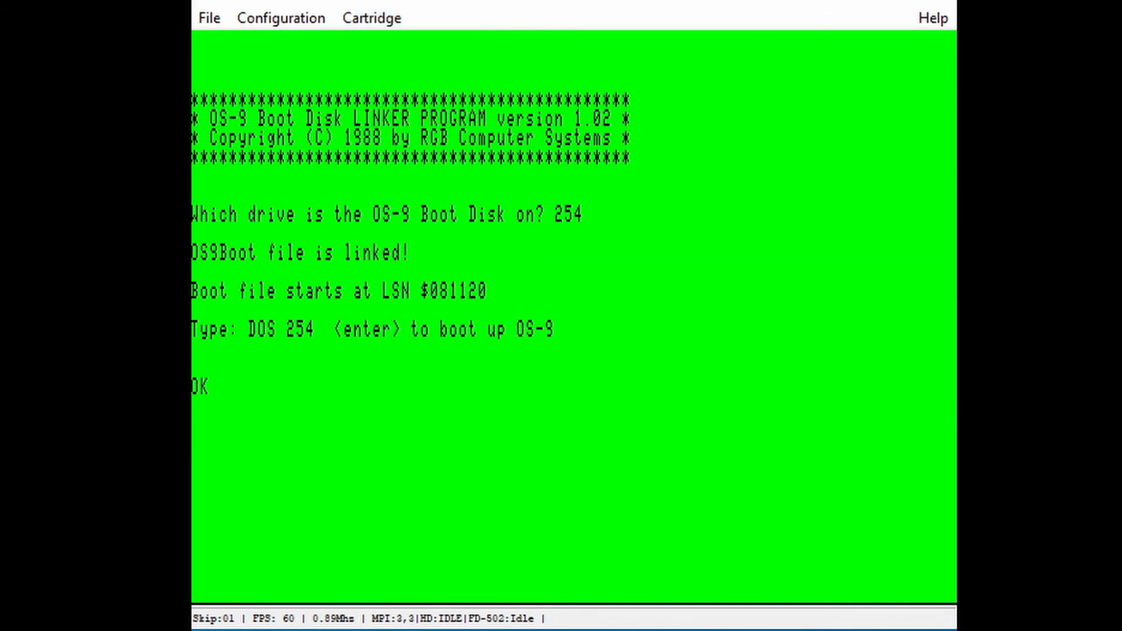
{"action": "type", "text": "DOS 25"}
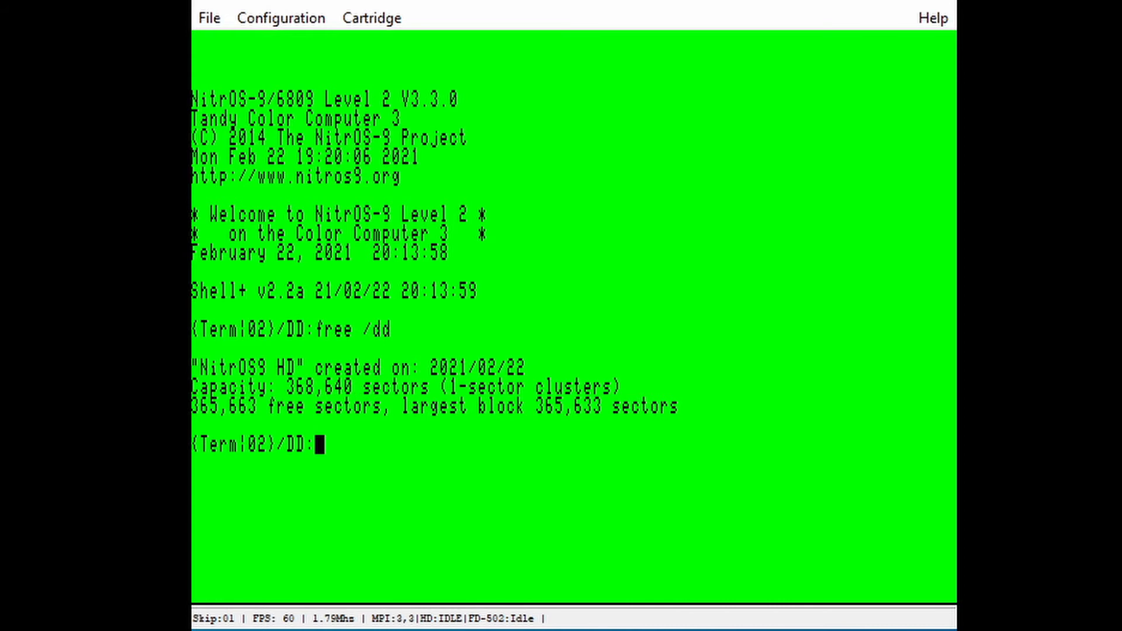
- Restart the emulated CoCo with the reboot command from the NitrOS-9 shell
{"action": "type", "text": "reboot"}
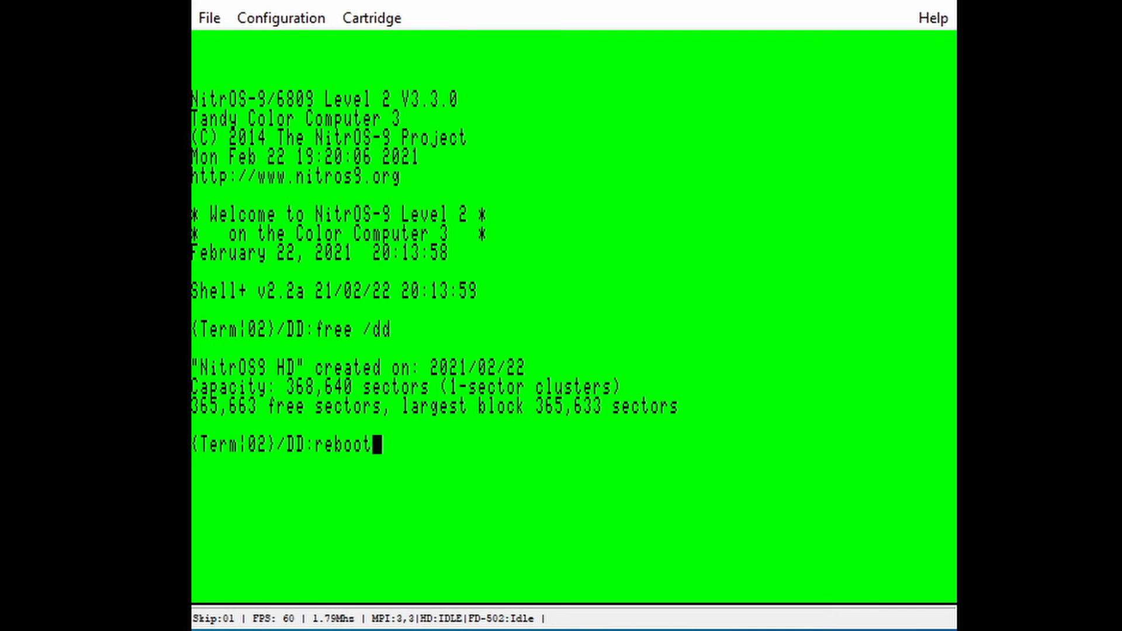
{"action": "key", "text": "Return"}
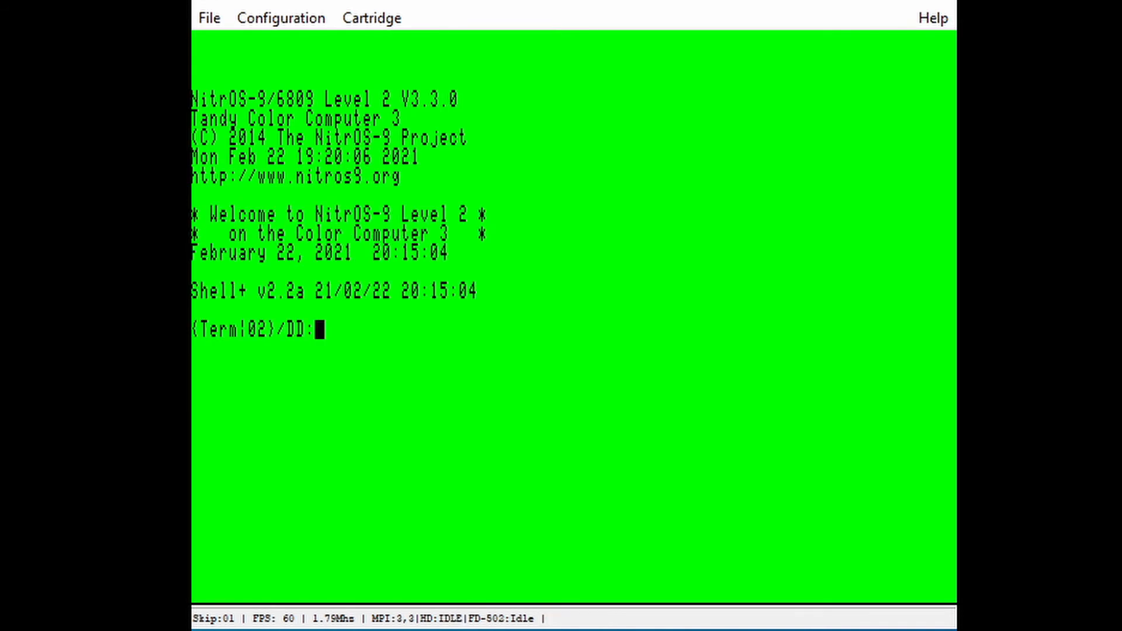
{"action": "type", "text": "reboot"}
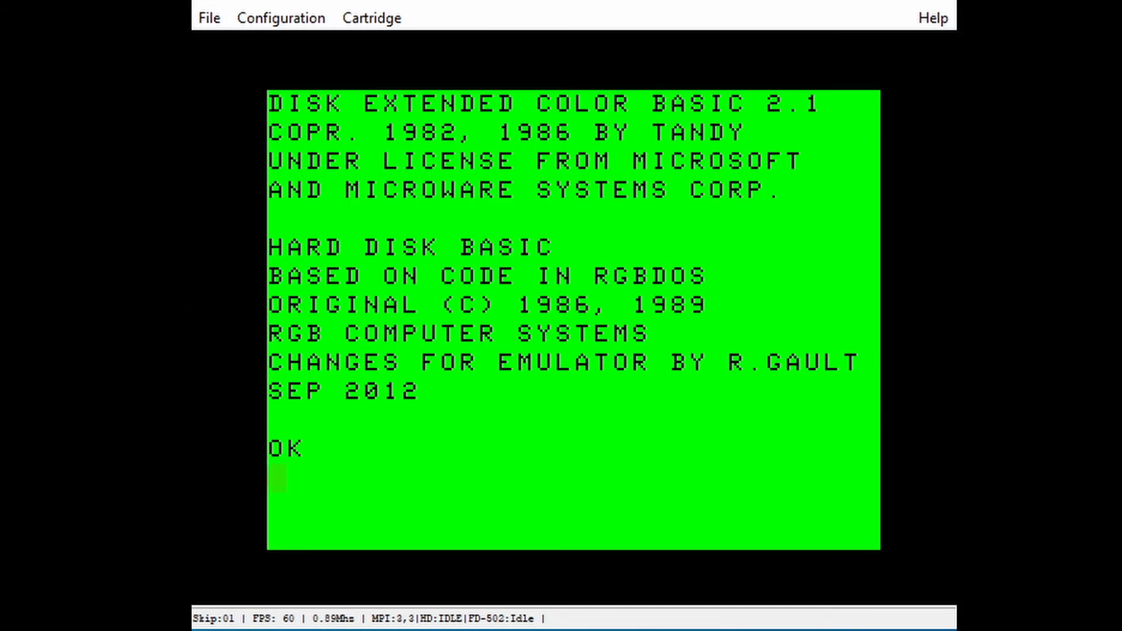
- List the drive 0 directory showing AUTOEXEC.BAS, then switch to drive 253
{"action": "type", "text": "DIR"}
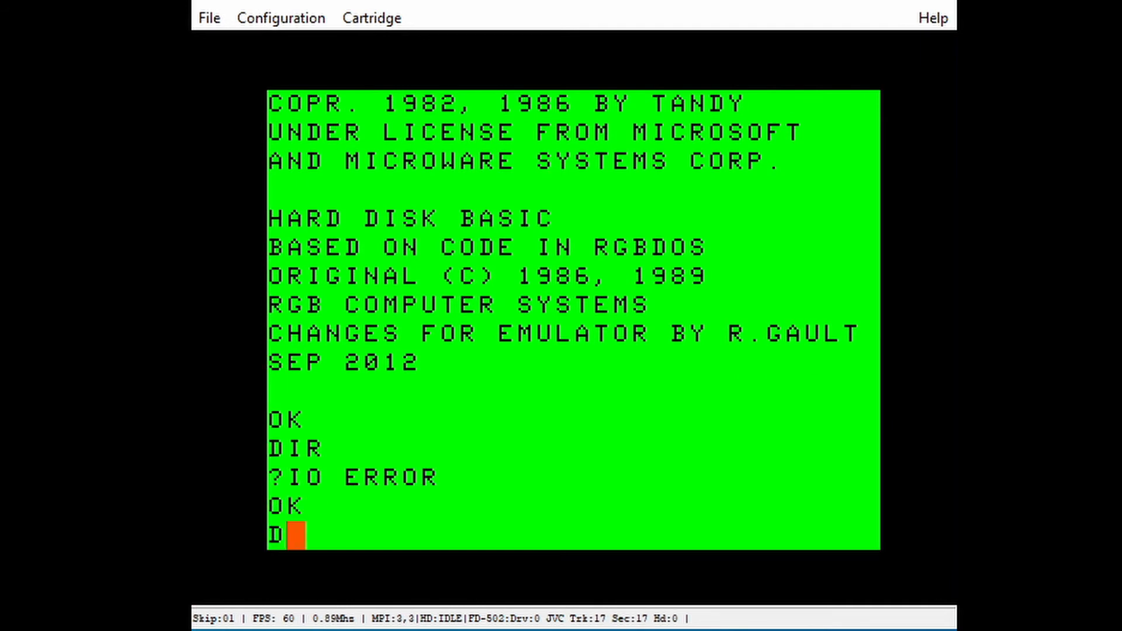
{"action": "type", "text": "RIVE0"}
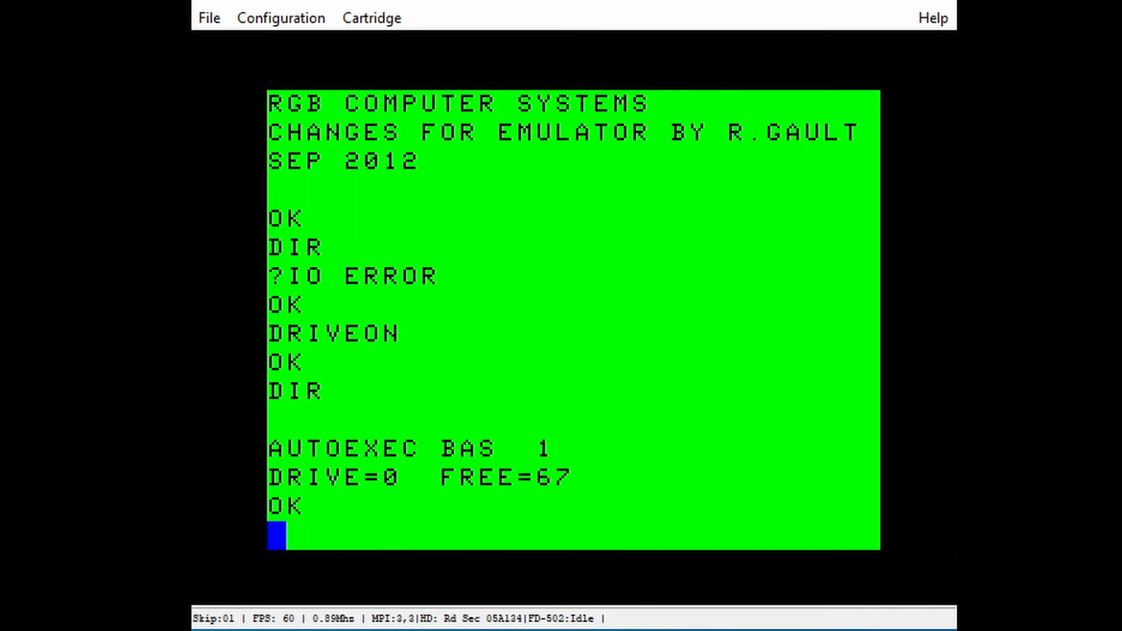
{"action": "type", "text": "DRIVE 2"}
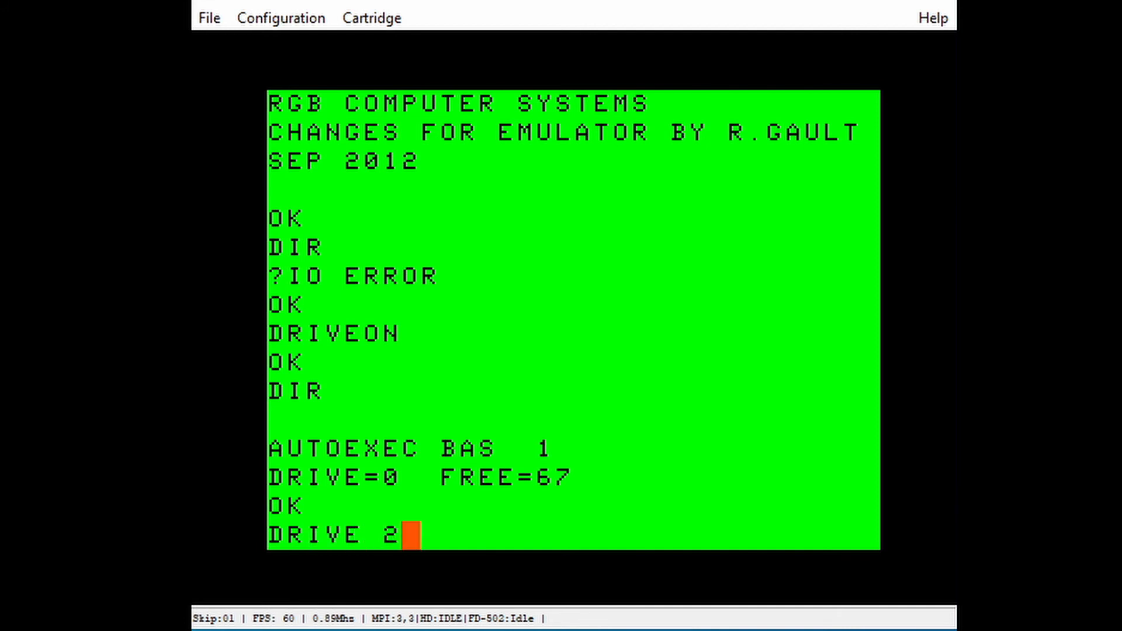
{"action": "key", "text": "Return"}
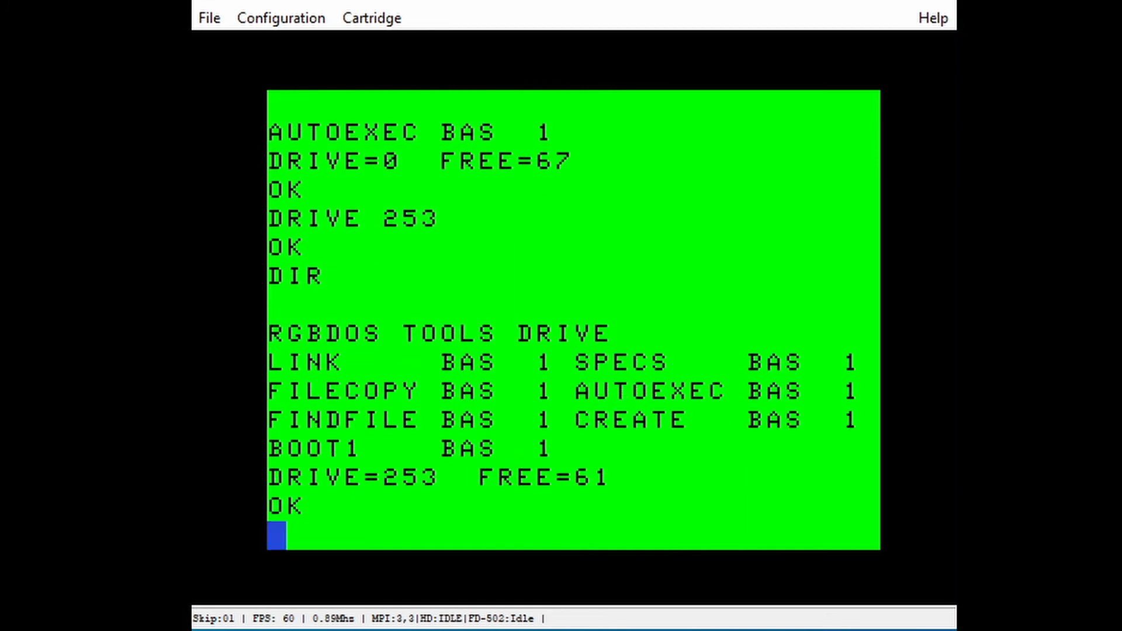
- List the RGBDOS tools directory on drive 253 and begin loading a program from it
{"action": "type", "text": "DRIV"}
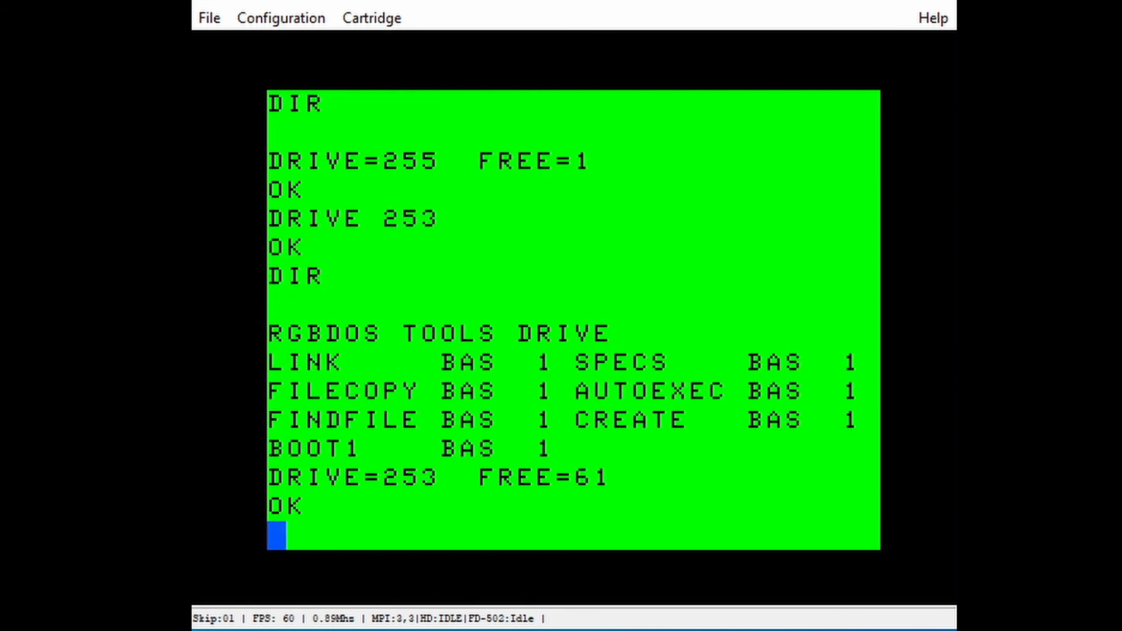
{"action": "type", "text": "LOAD\"SP"}
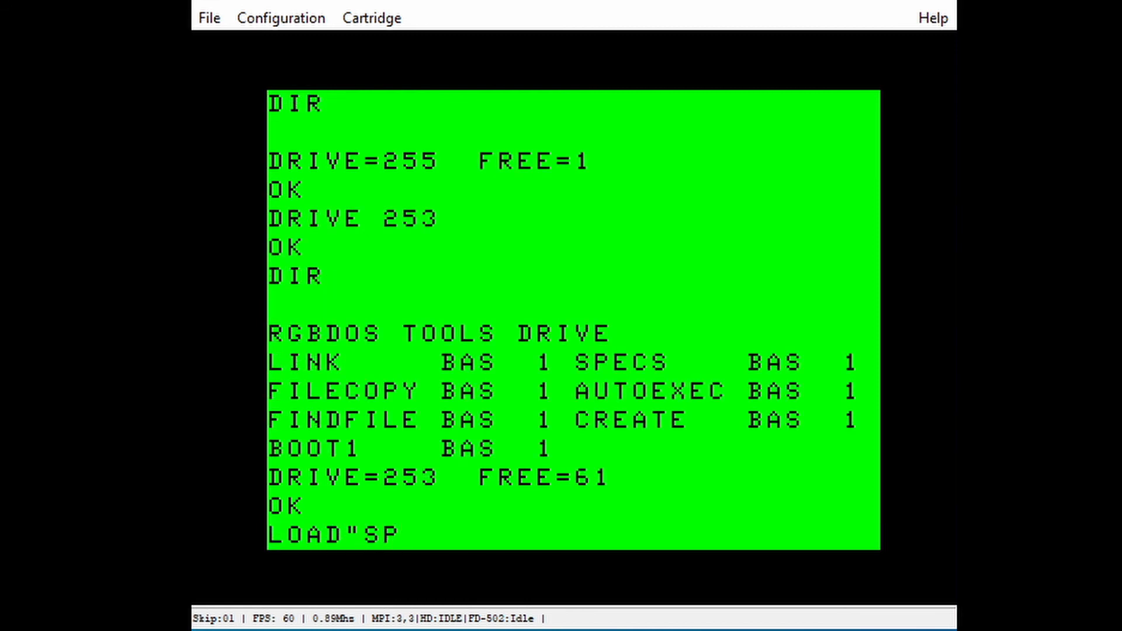